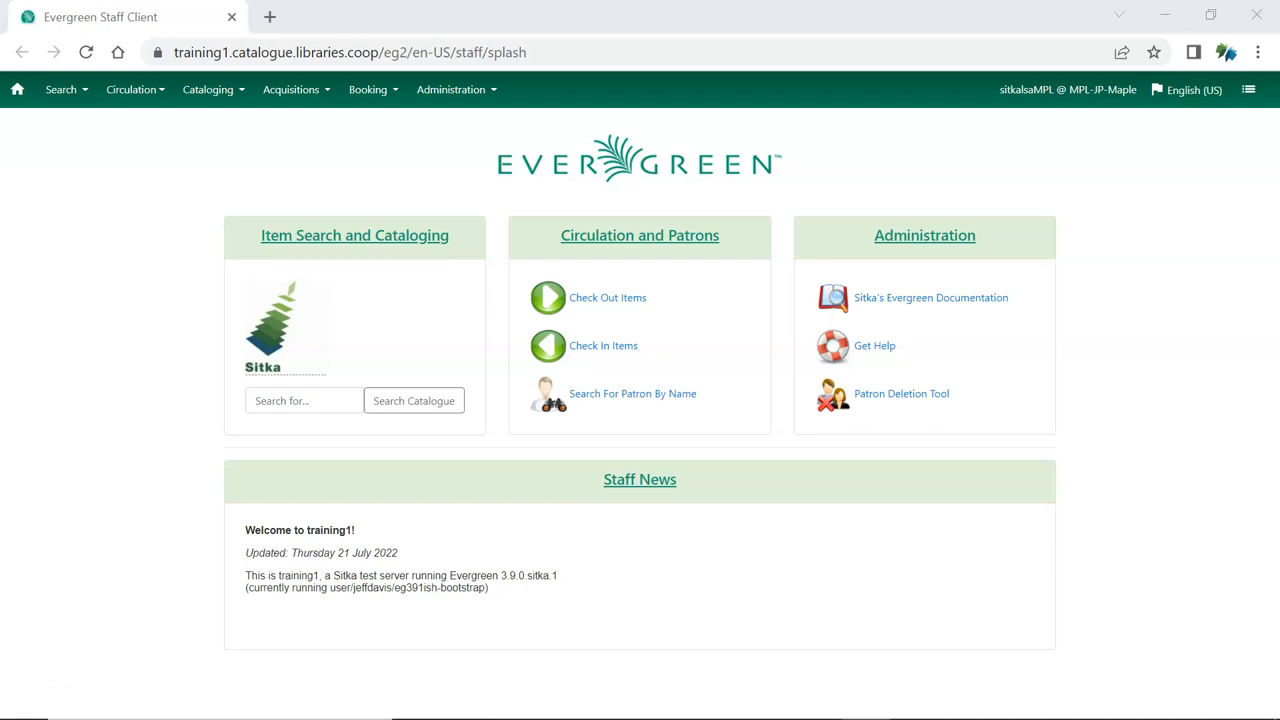
mouse_move(930, 296)
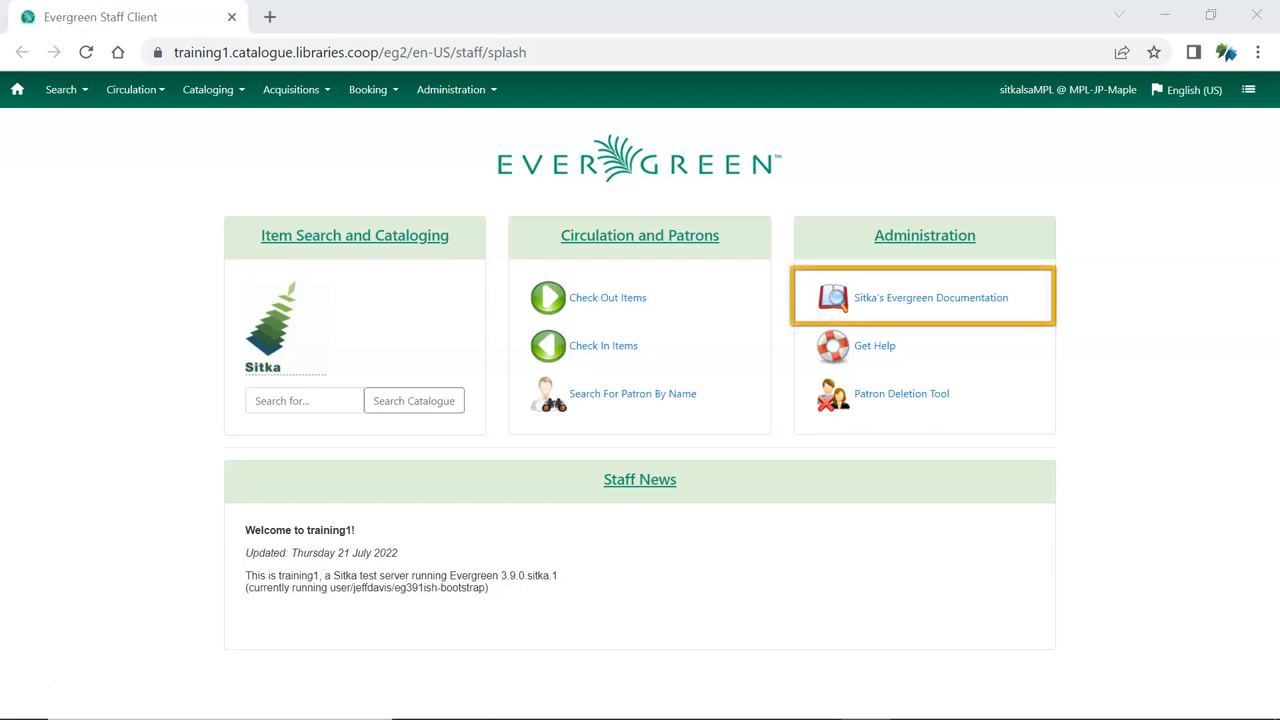
mouse_move(876, 344)
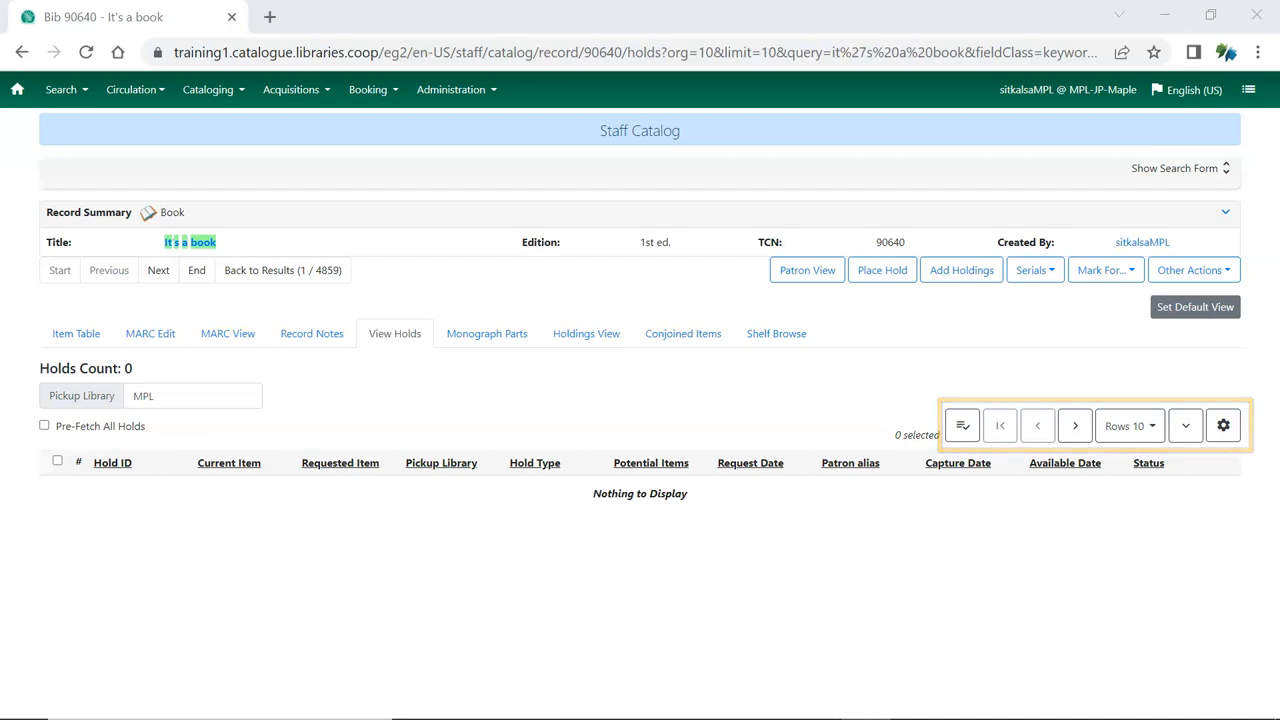
mouse_move(1196, 504)
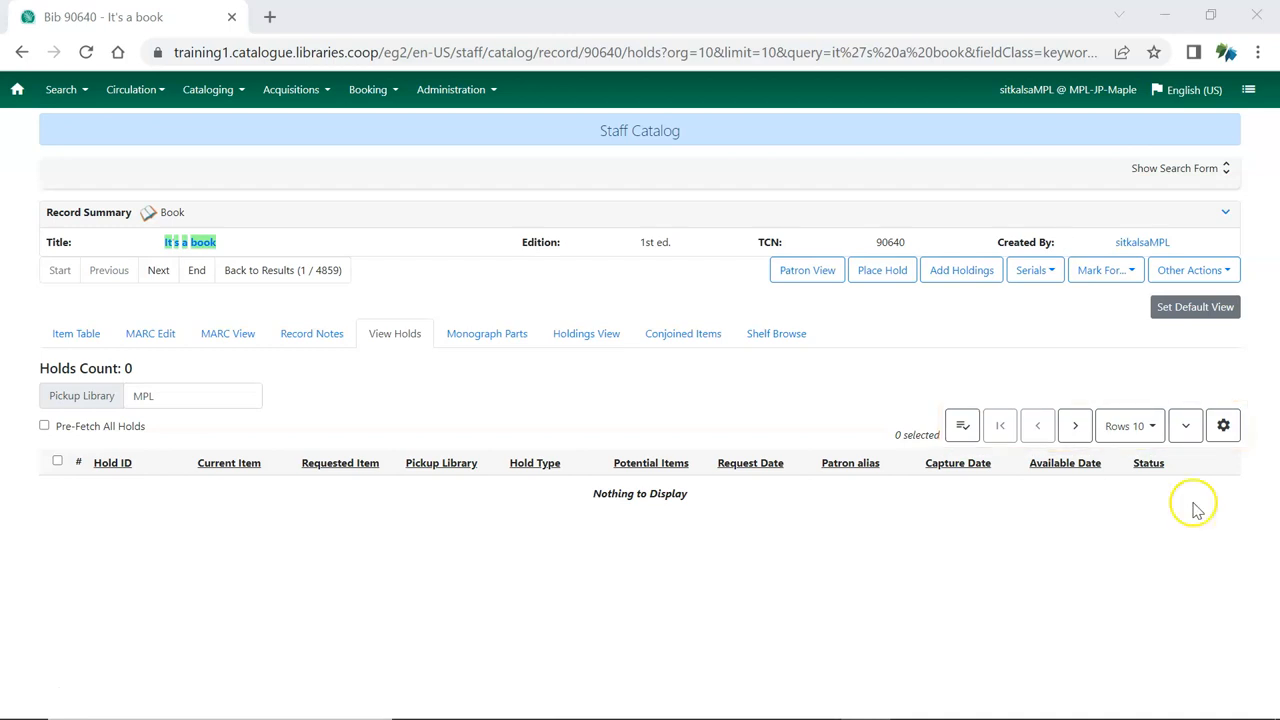
Uncheck Print Holds in the holds grid's Manage Actions Menu, close it, and reopen the gear menu.
left_click(1224, 424)
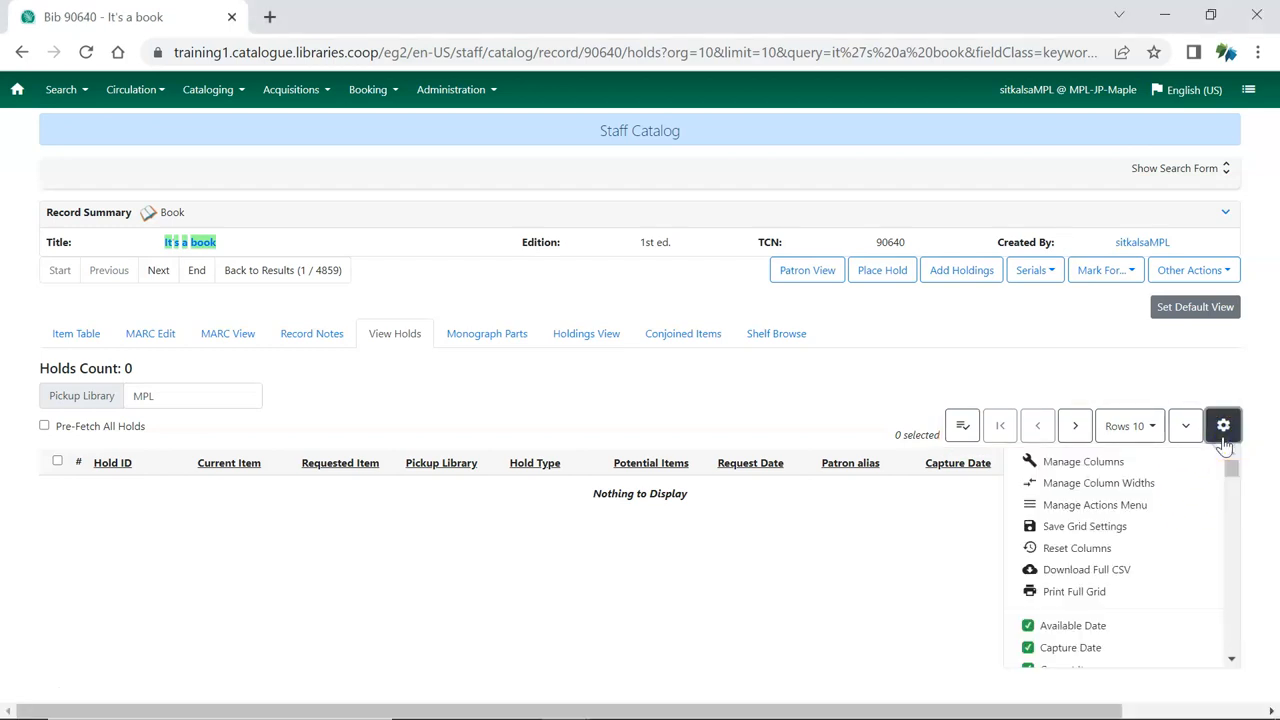
mouse_move(1140, 504)
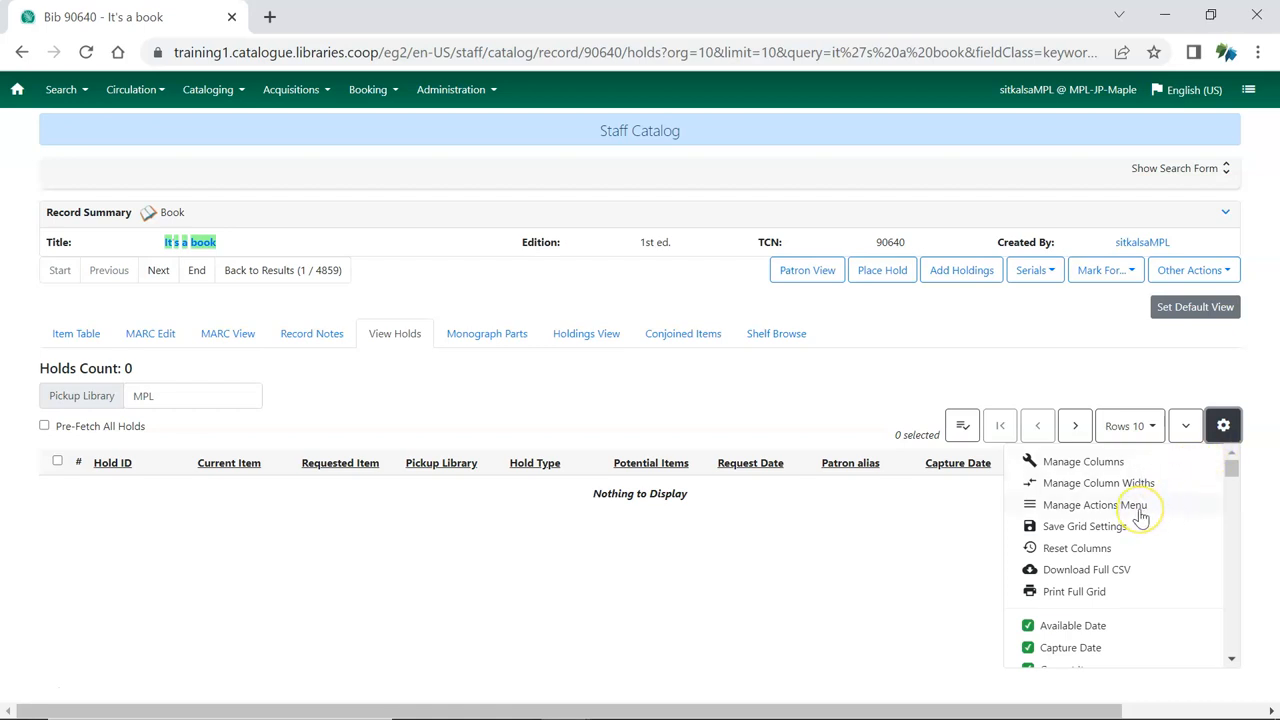
left_click(1094, 504)
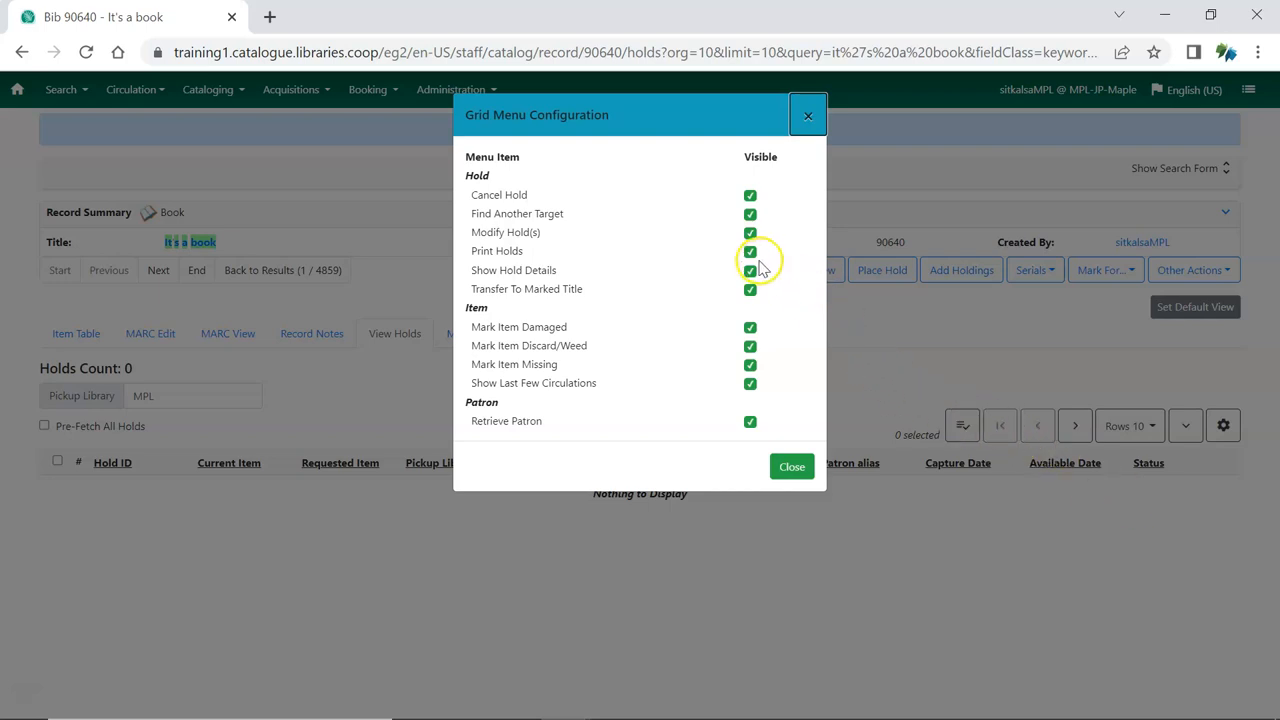
left_click(750, 252)
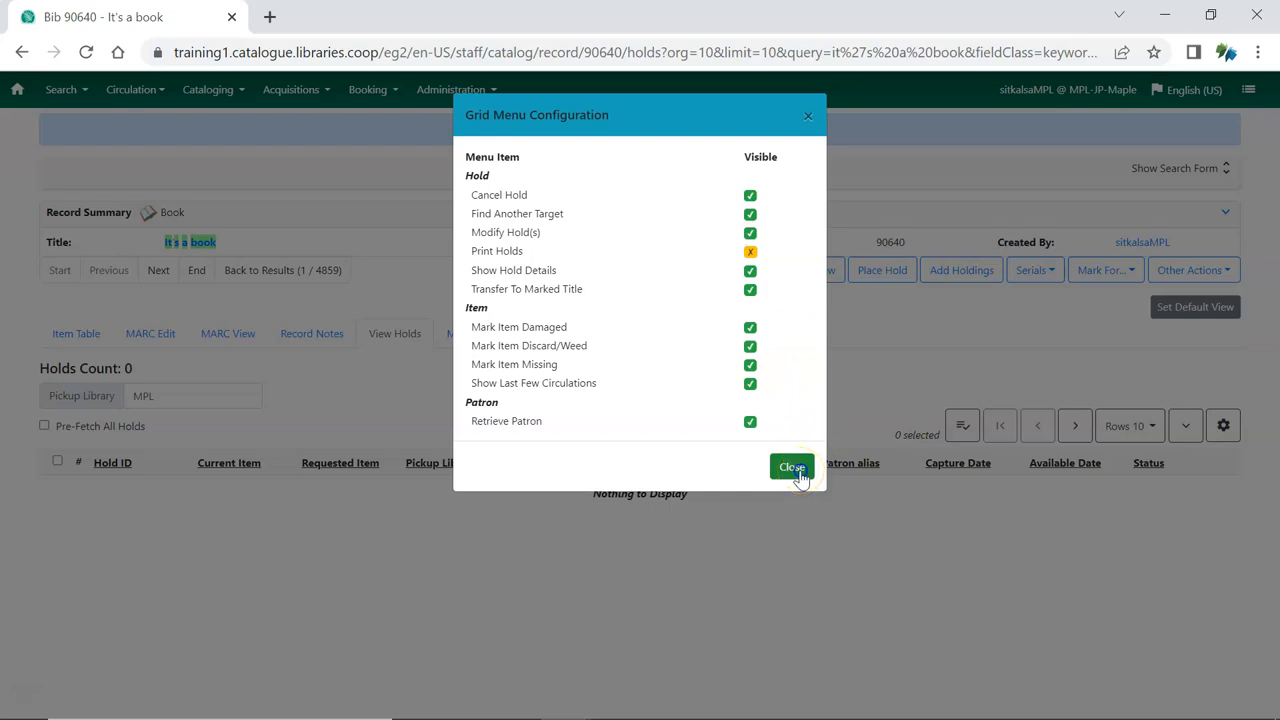
left_click(792, 468)
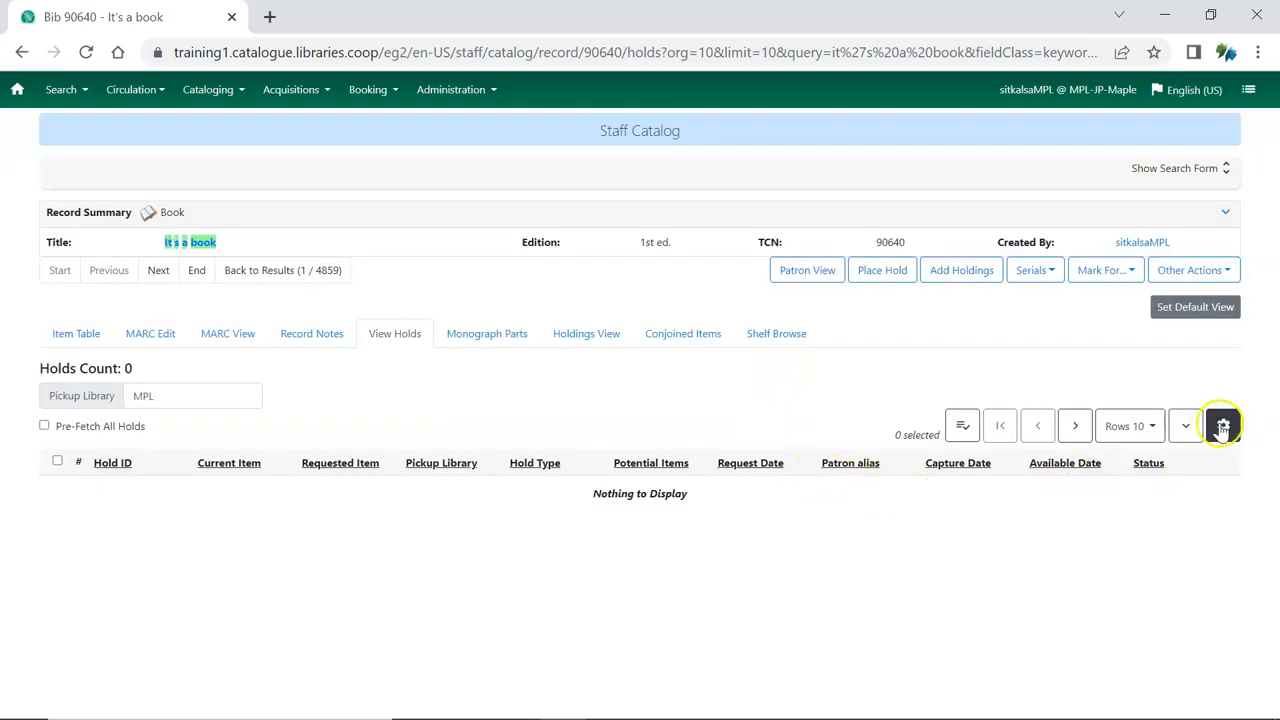
left_click(1224, 424)
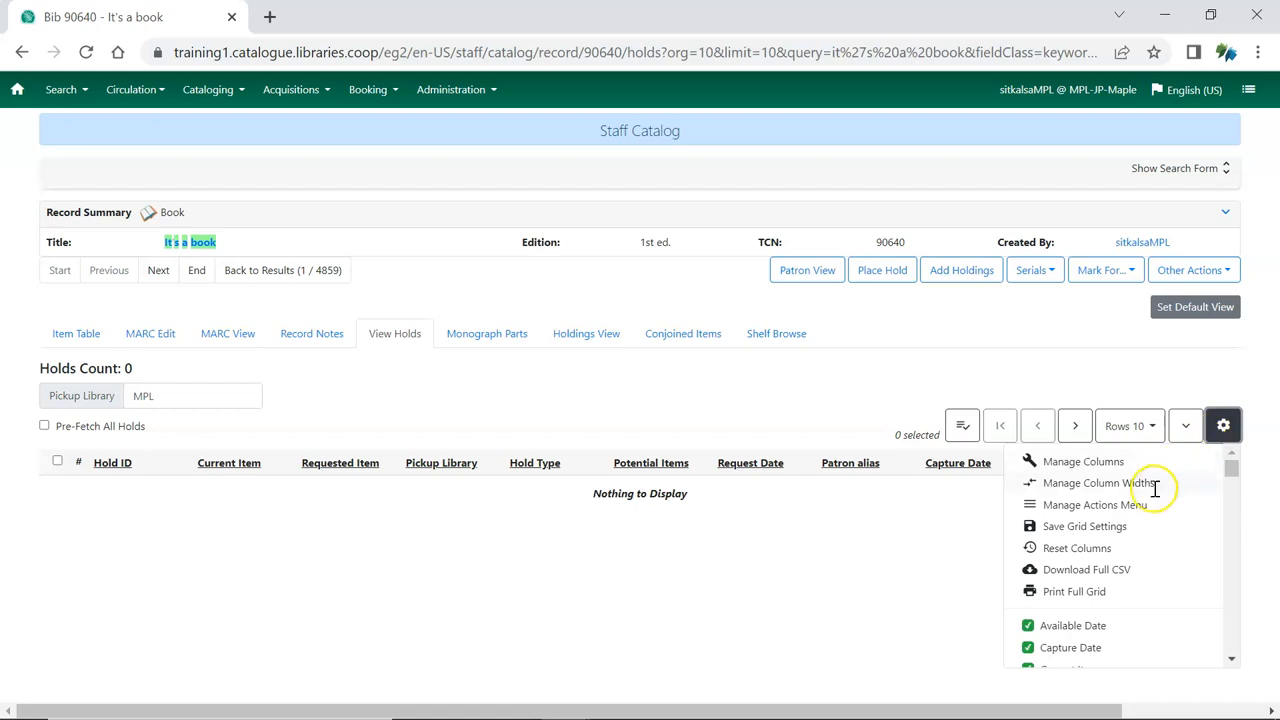
mouse_move(1102, 524)
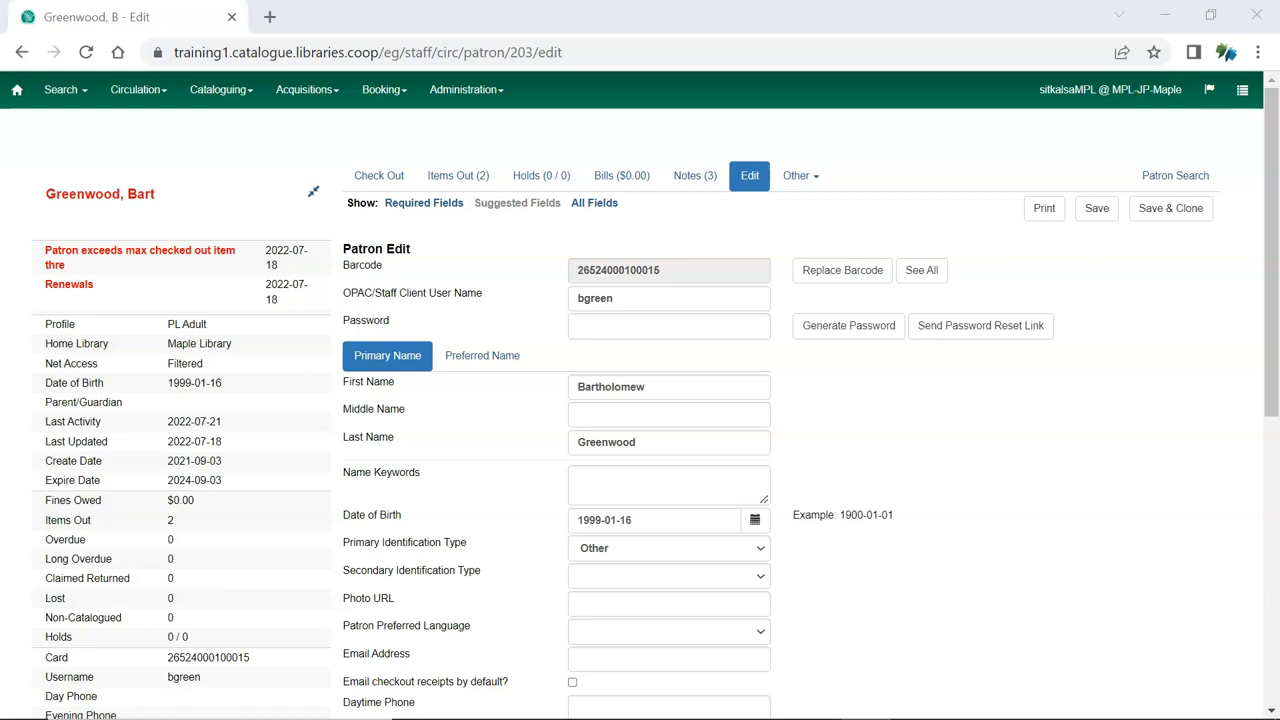
mouse_move(878, 196)
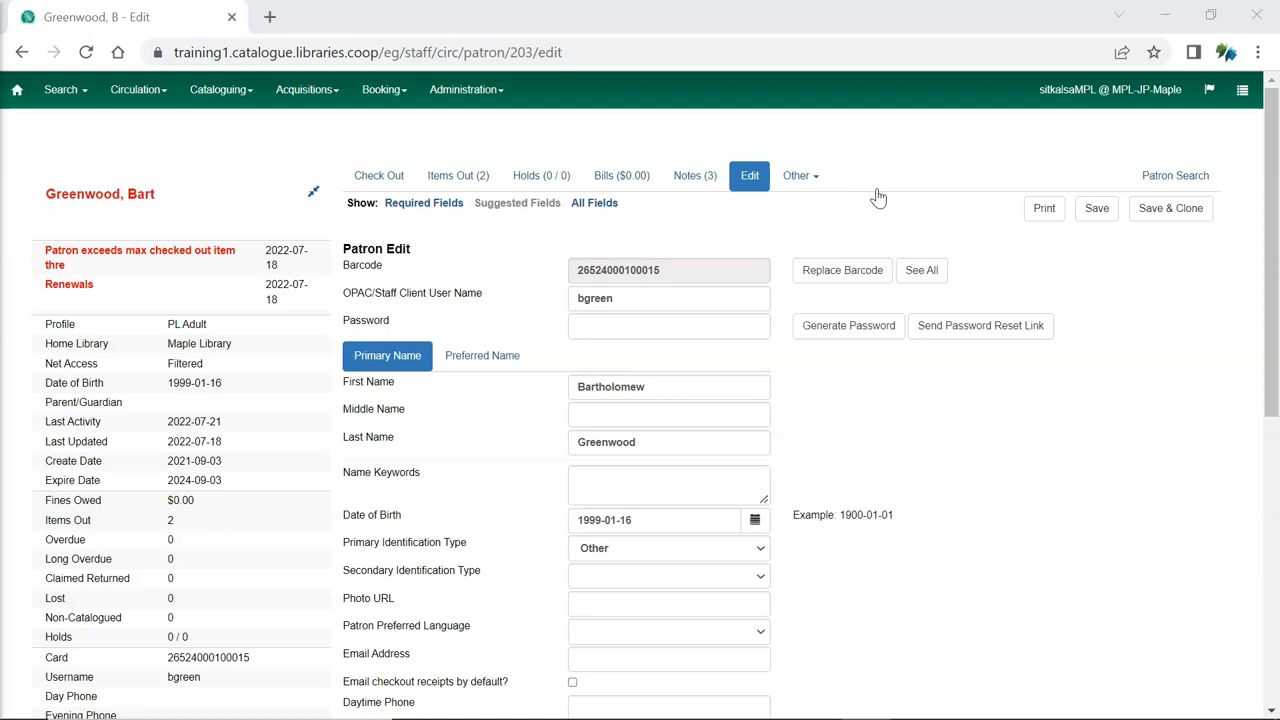
left_click(800, 176)
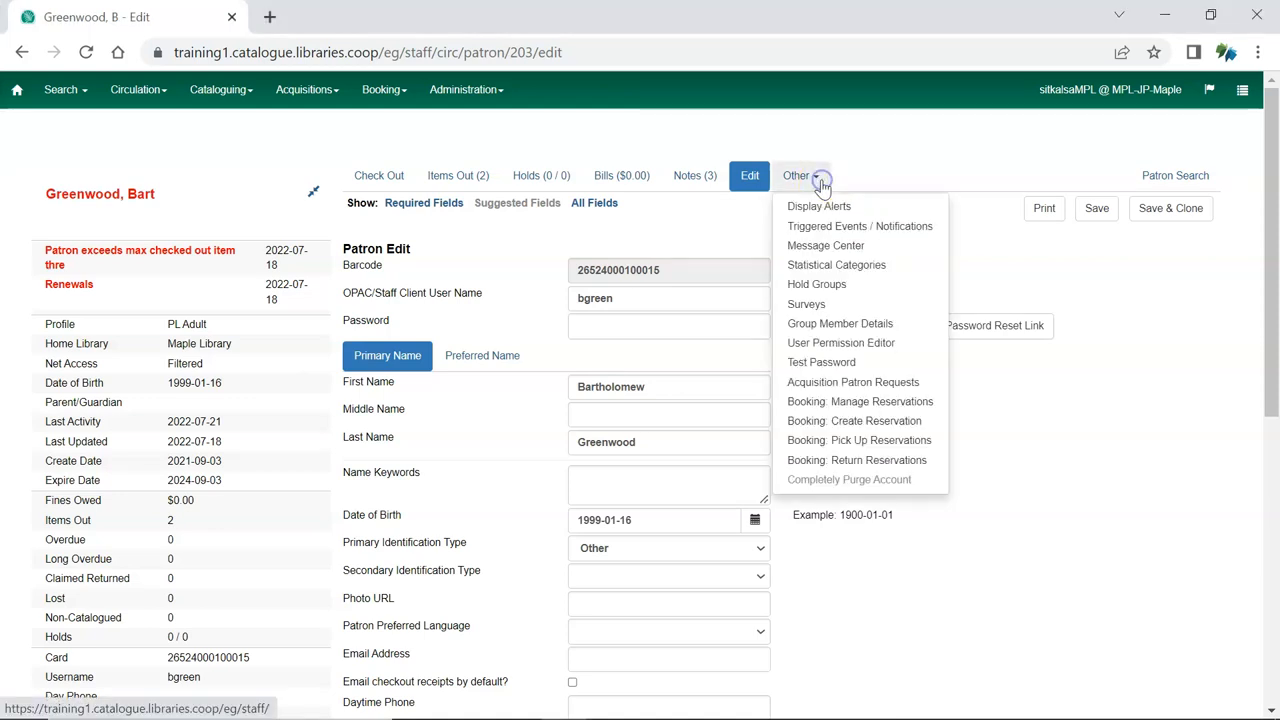
left_click(860, 226)
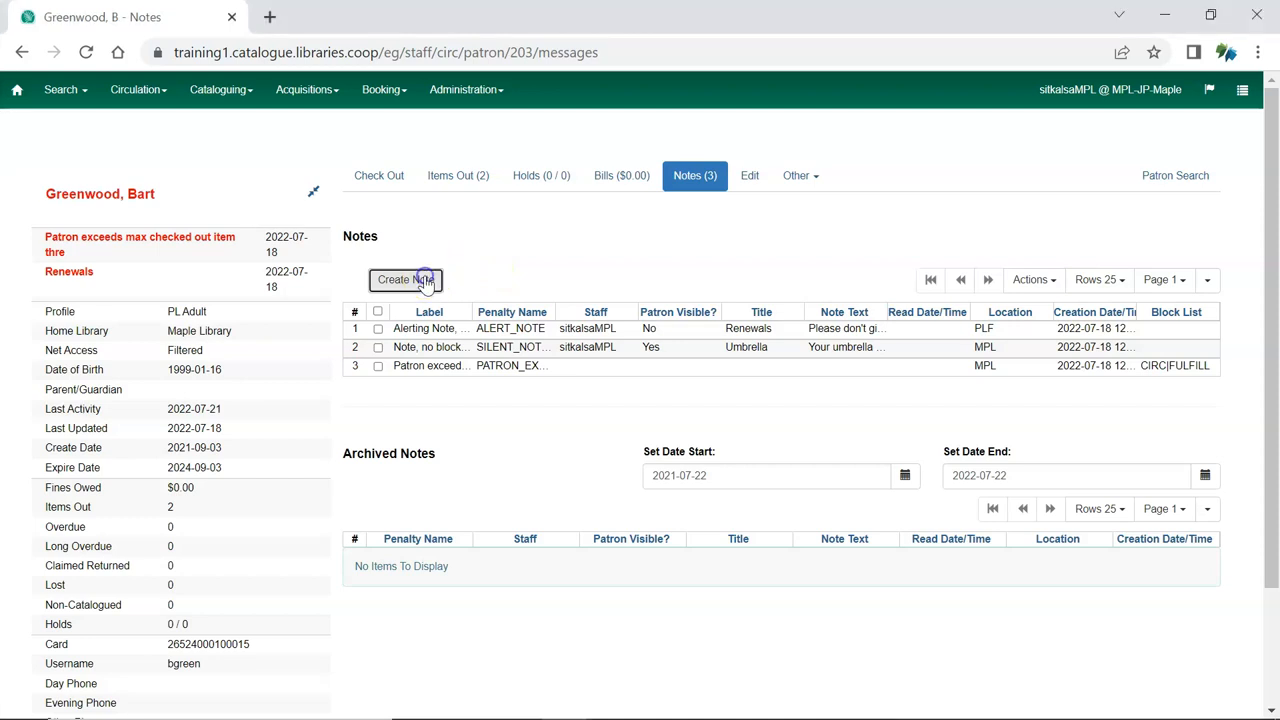
left_click(404, 280)
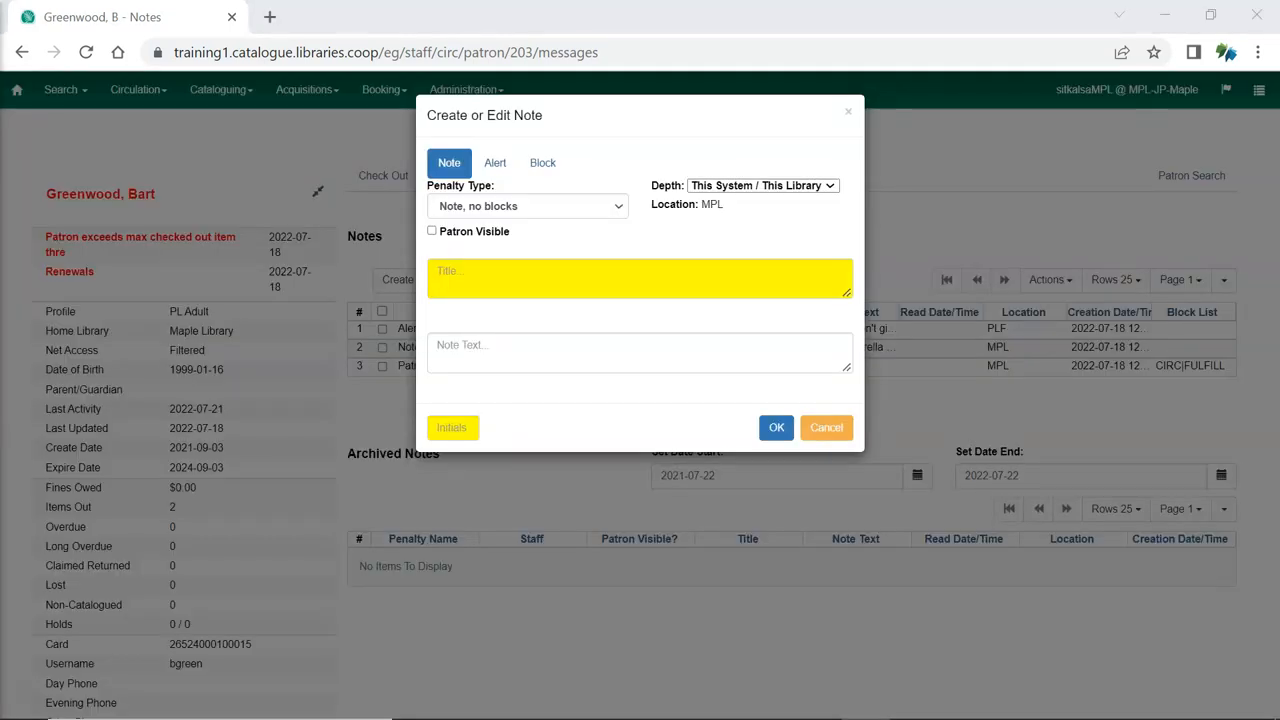
left_click(432, 232)
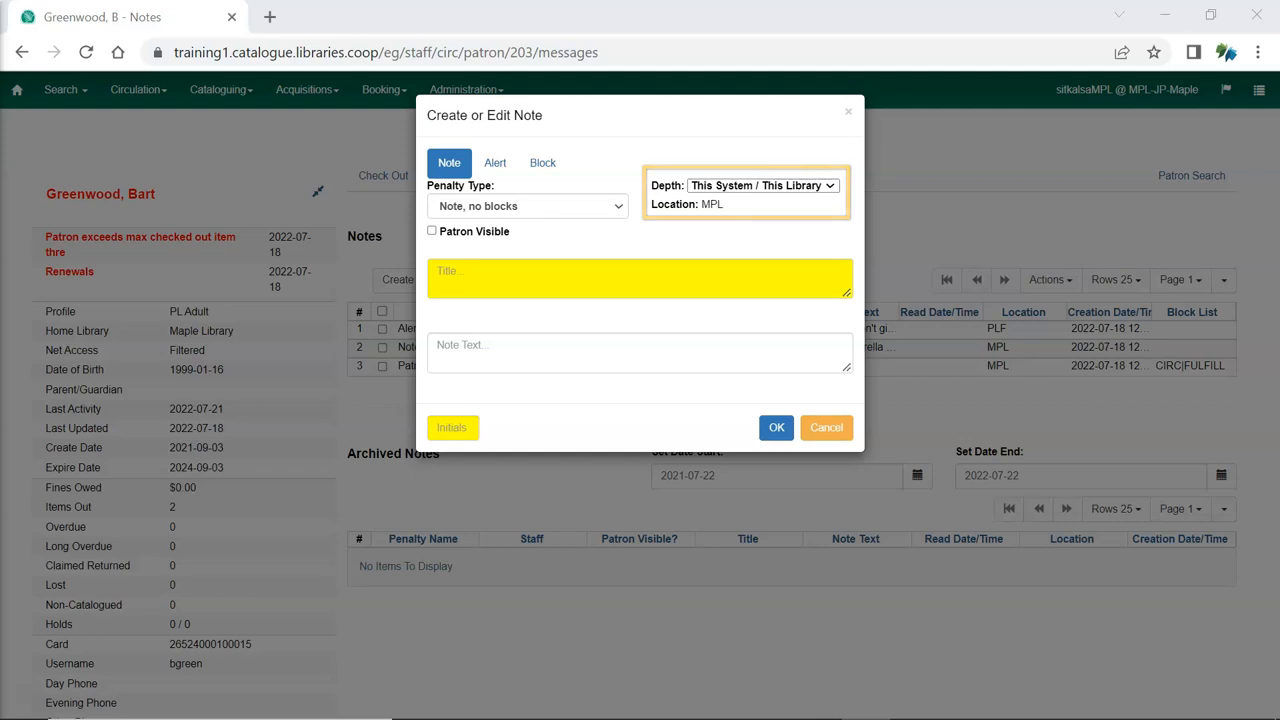
left_click(764, 184)
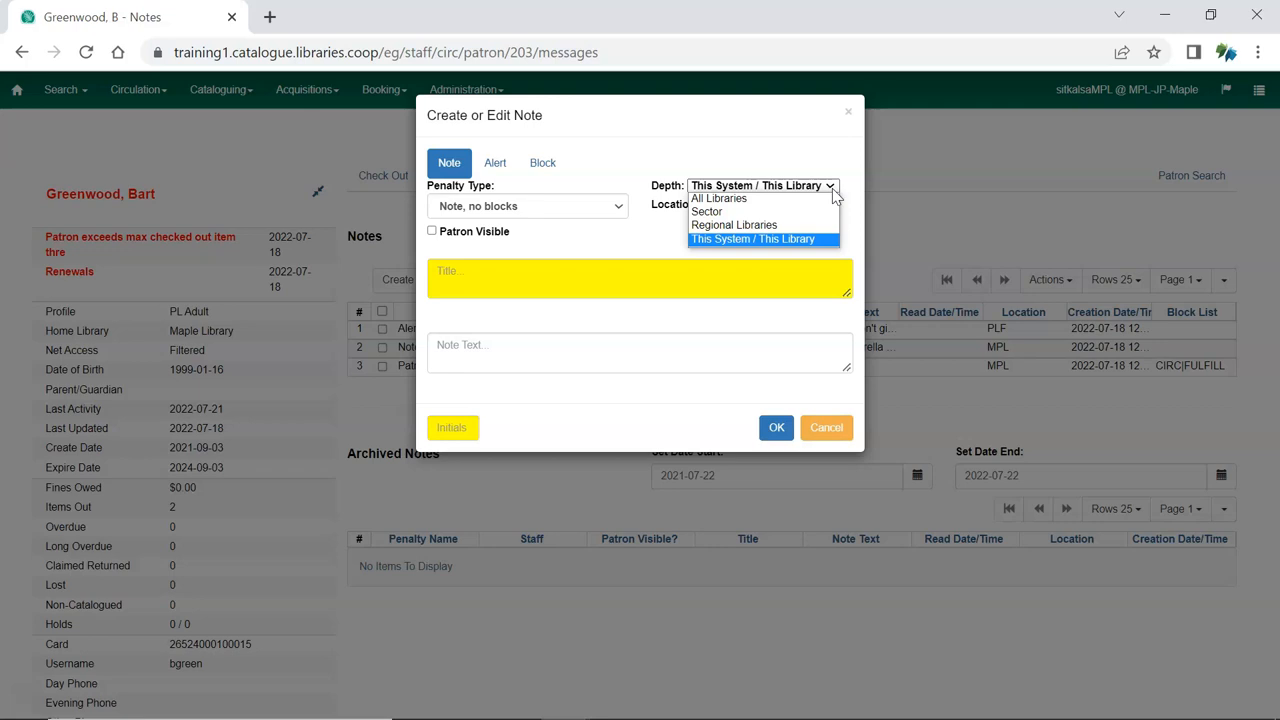
mouse_move(764, 224)
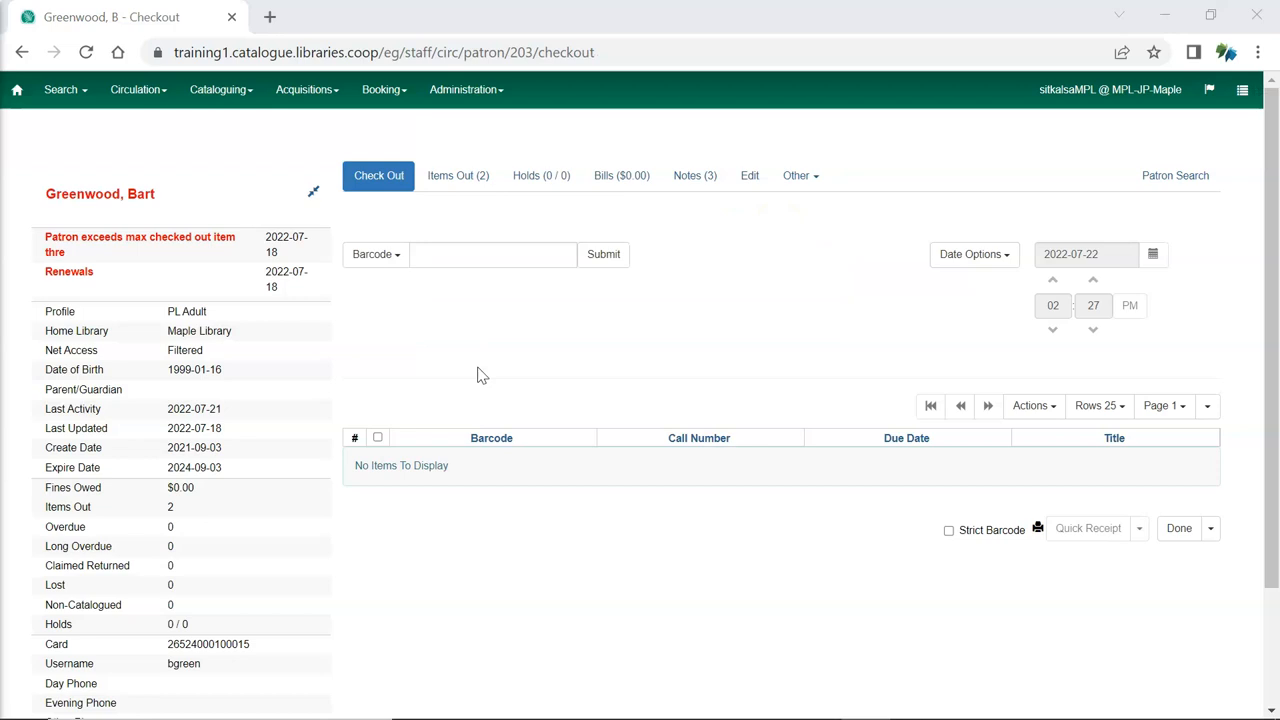
type("33987000524743")
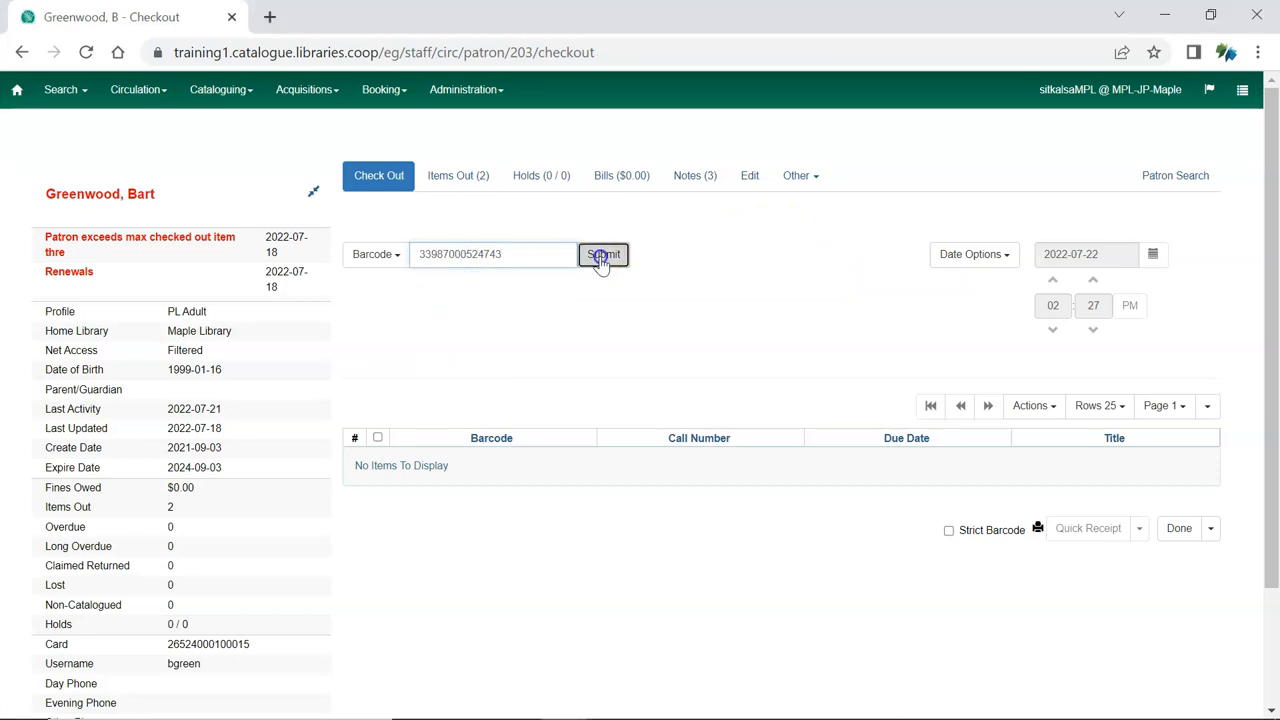
left_click(604, 254)
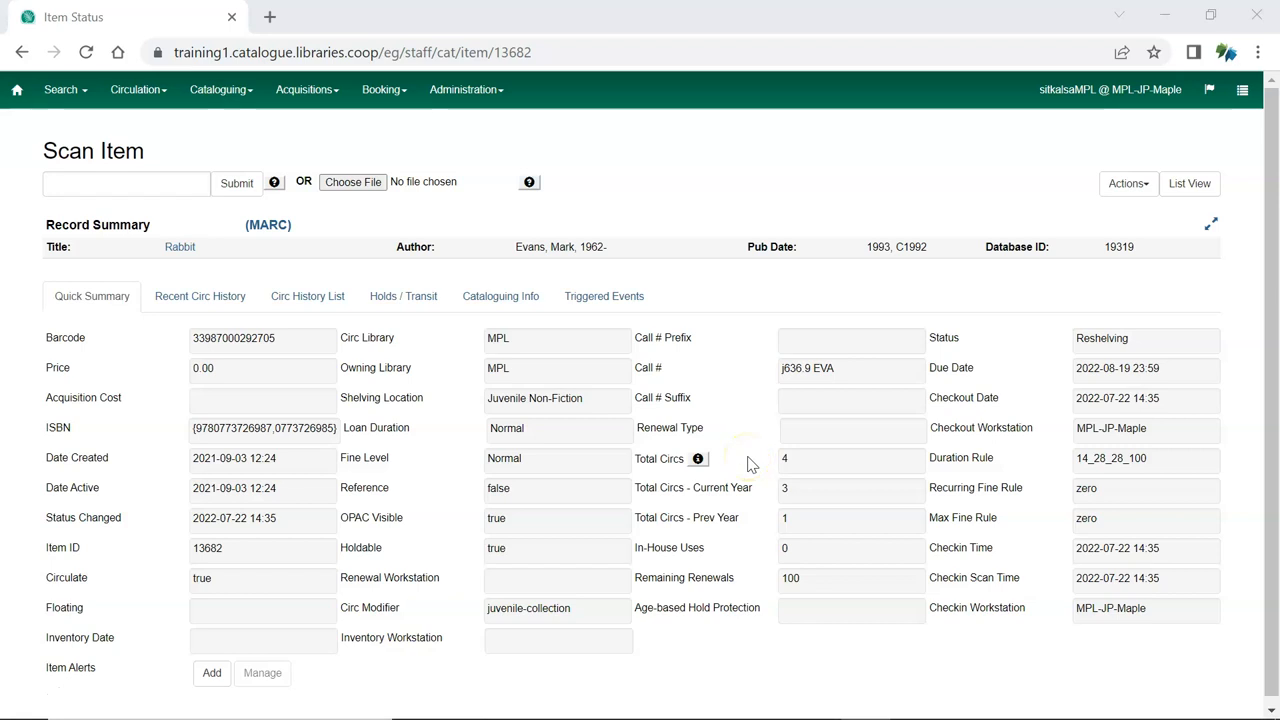
View the Item Status quick summary for the copy of Rabbit.
left_click(698, 458)
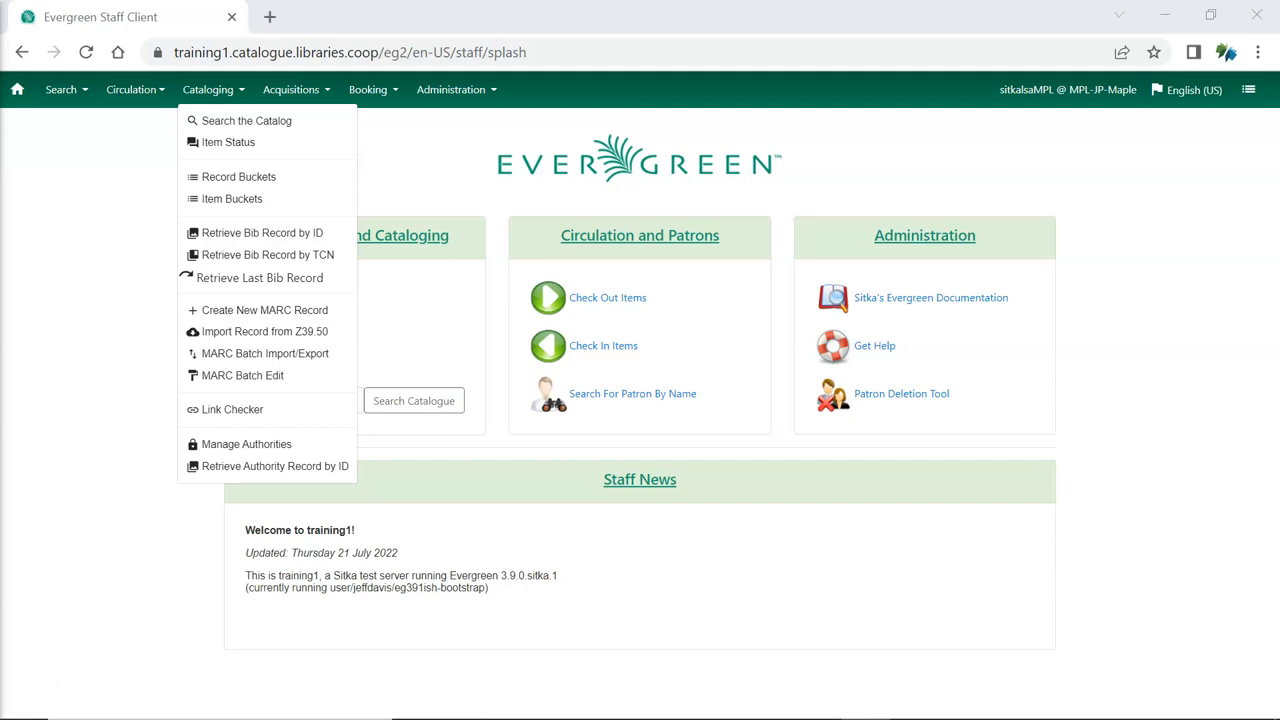
Go to Search the Catalog from the Cataloging menu for the hiking keyword search.
left_click(248, 120)
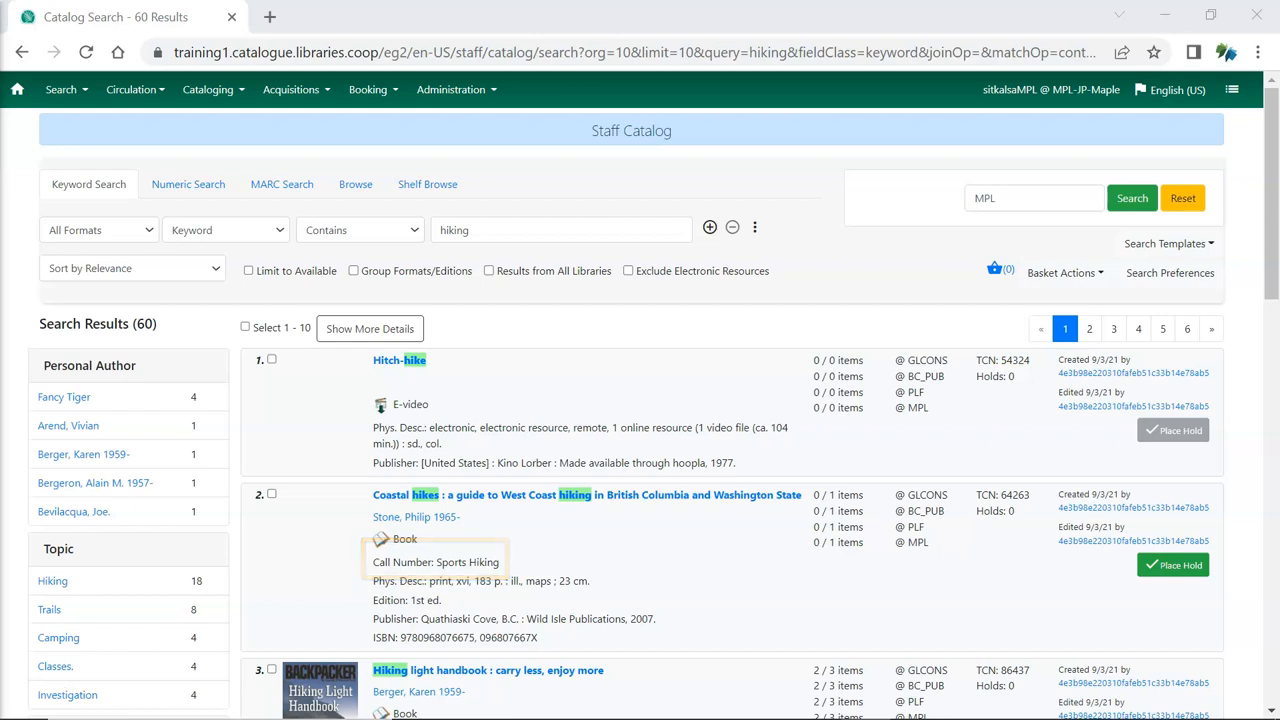
mouse_move(460, 344)
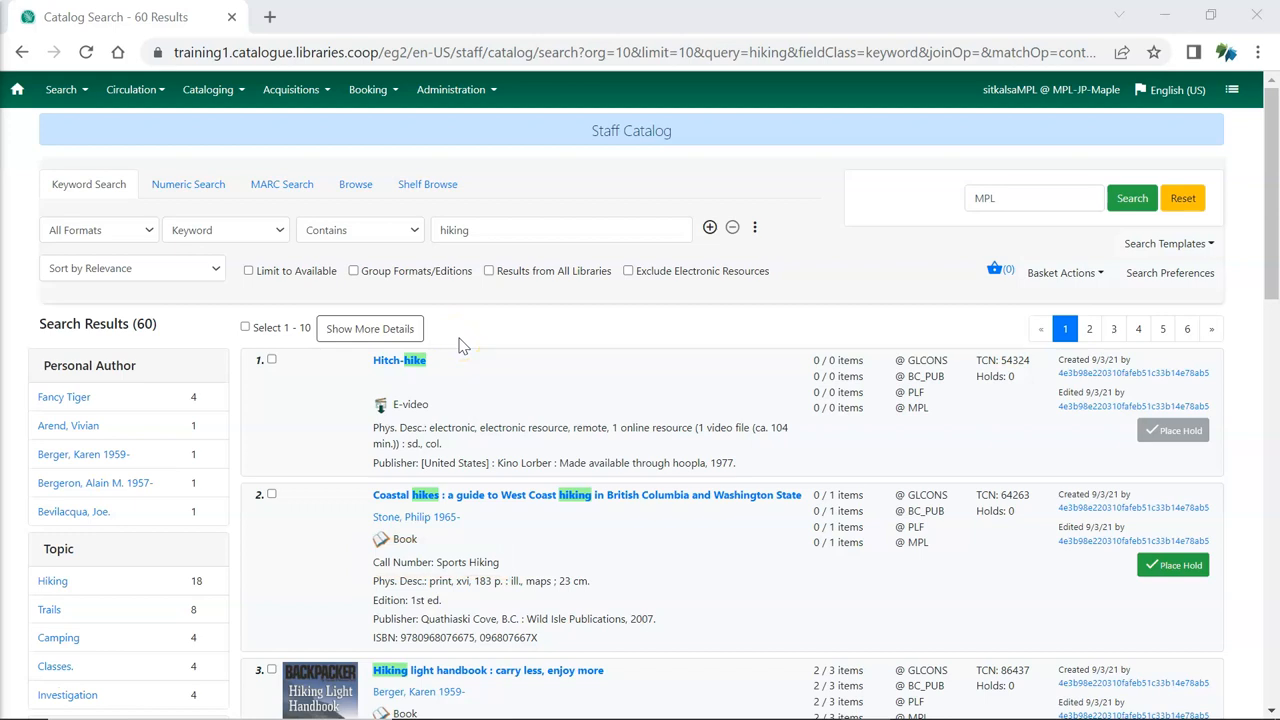
Show More Details on the hiking results and scroll through the expanded entries.
left_click(370, 328)
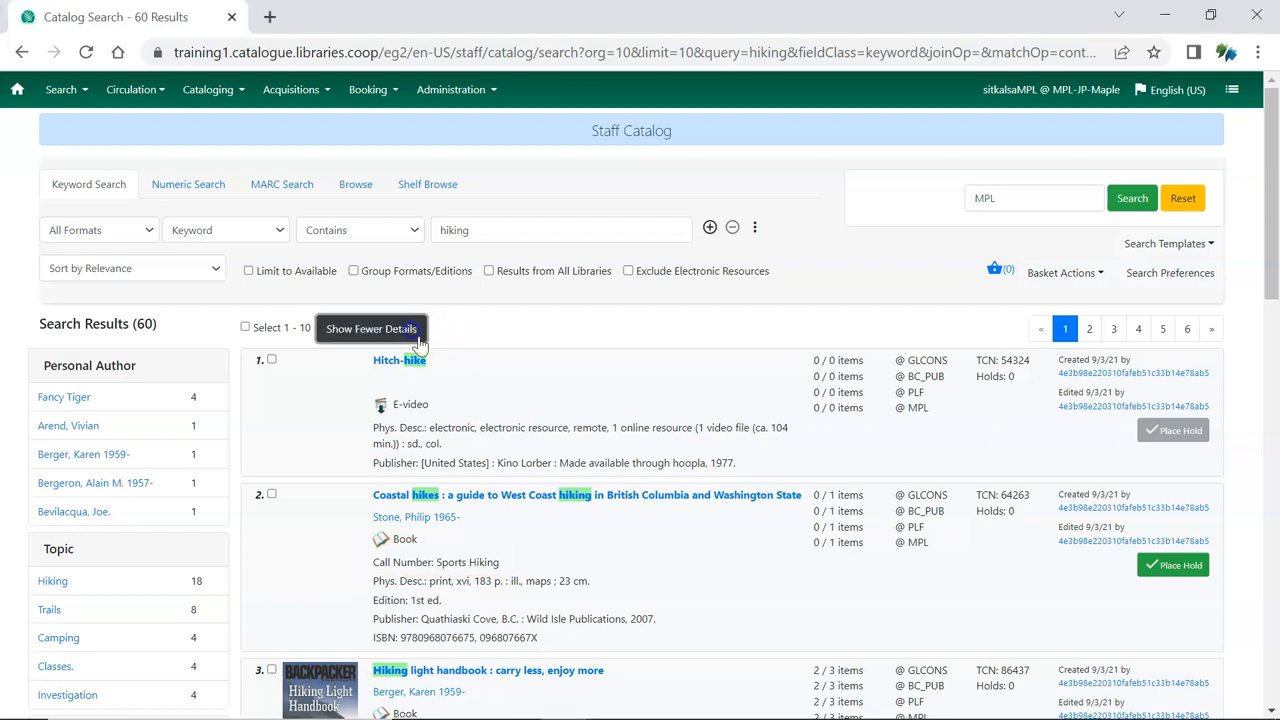
left_click(372, 328)
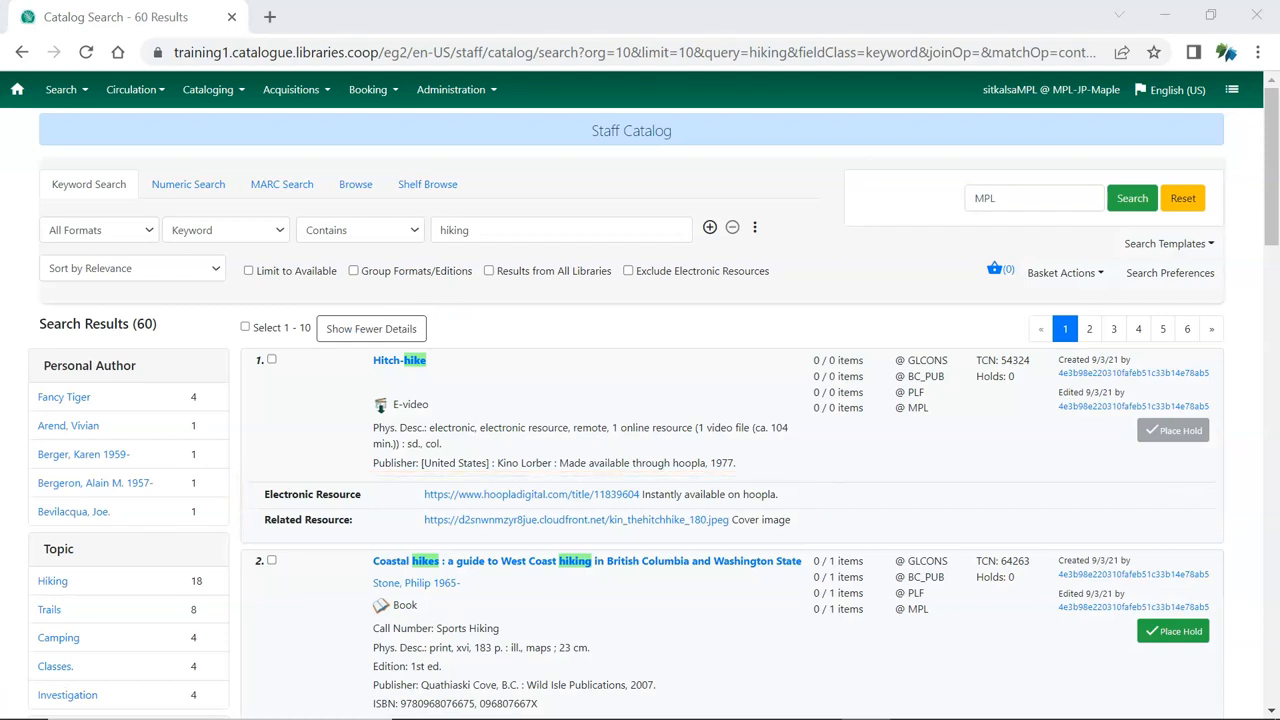
scroll("down", 3)
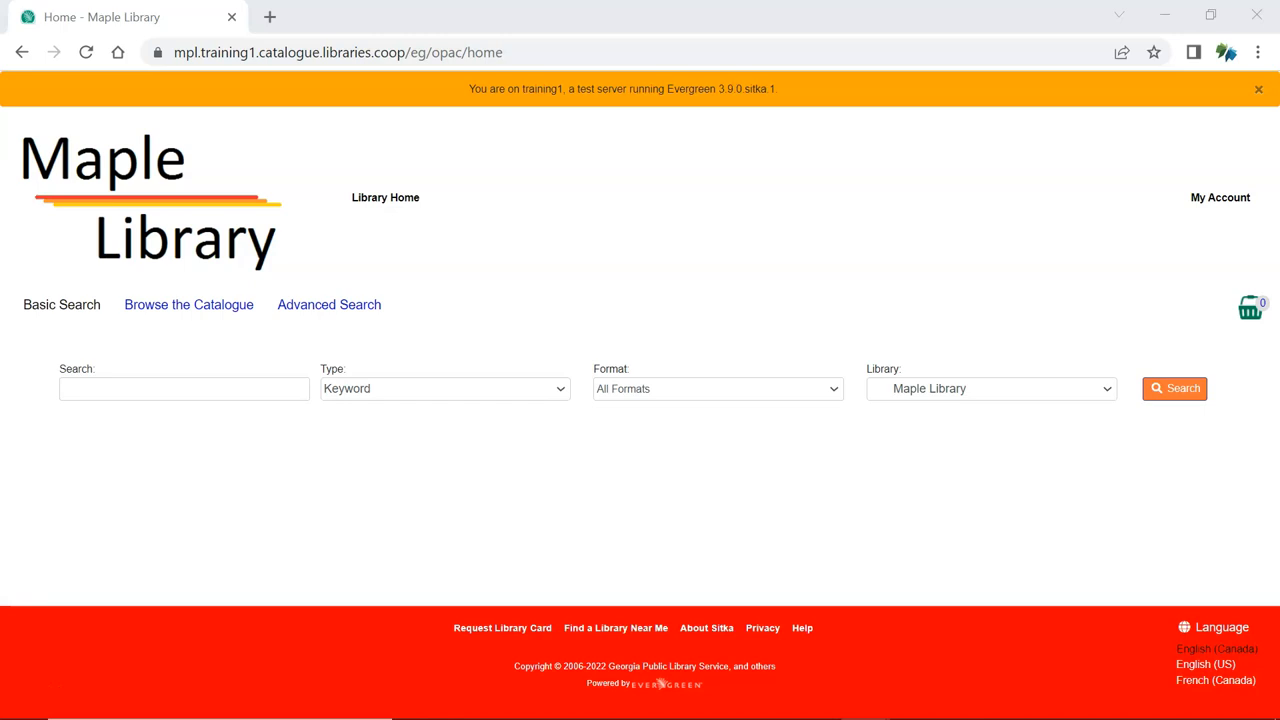
Run the OPAC keyword search for gardening and scroll down its results.
left_click(1174, 388)
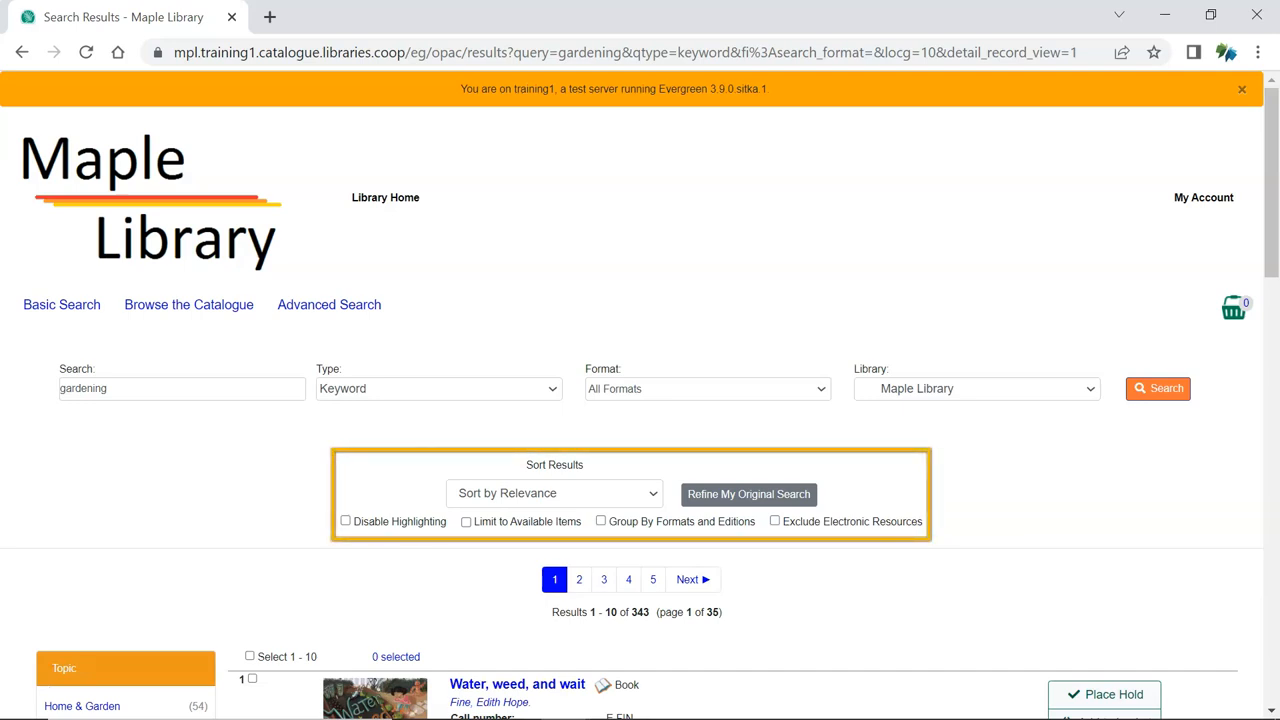
scroll("down", 3)
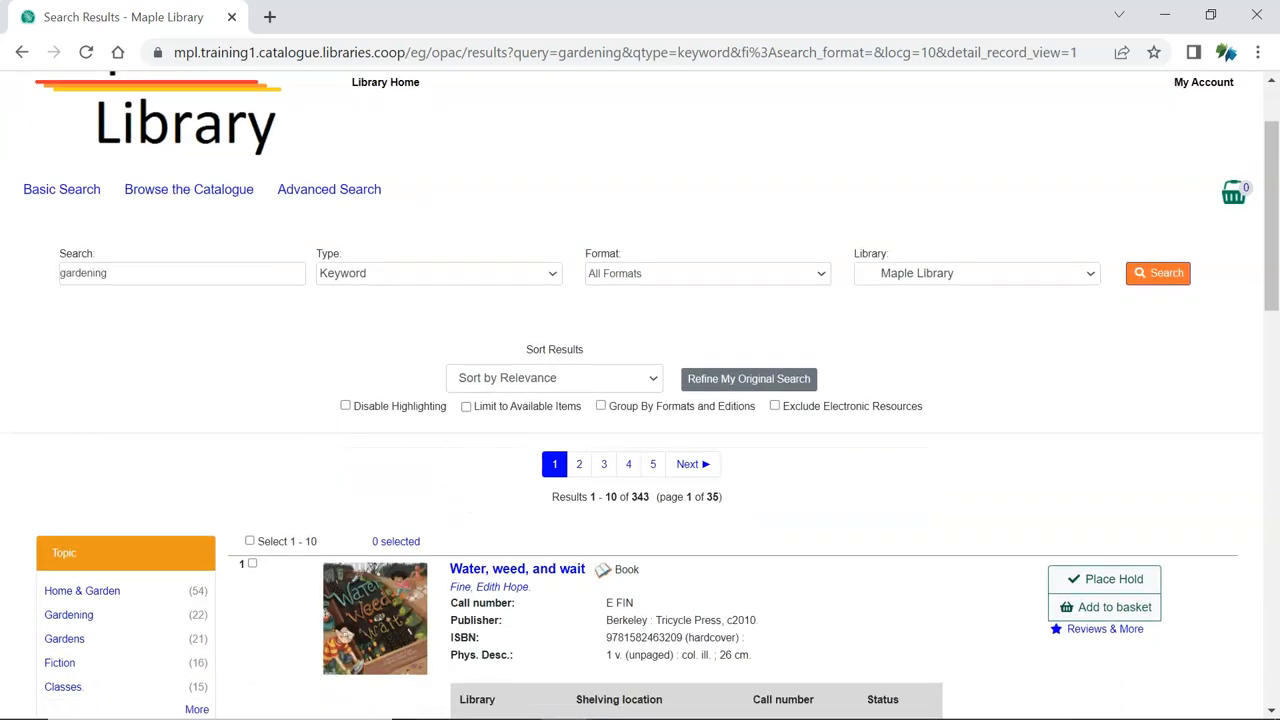
scroll("down", 3)
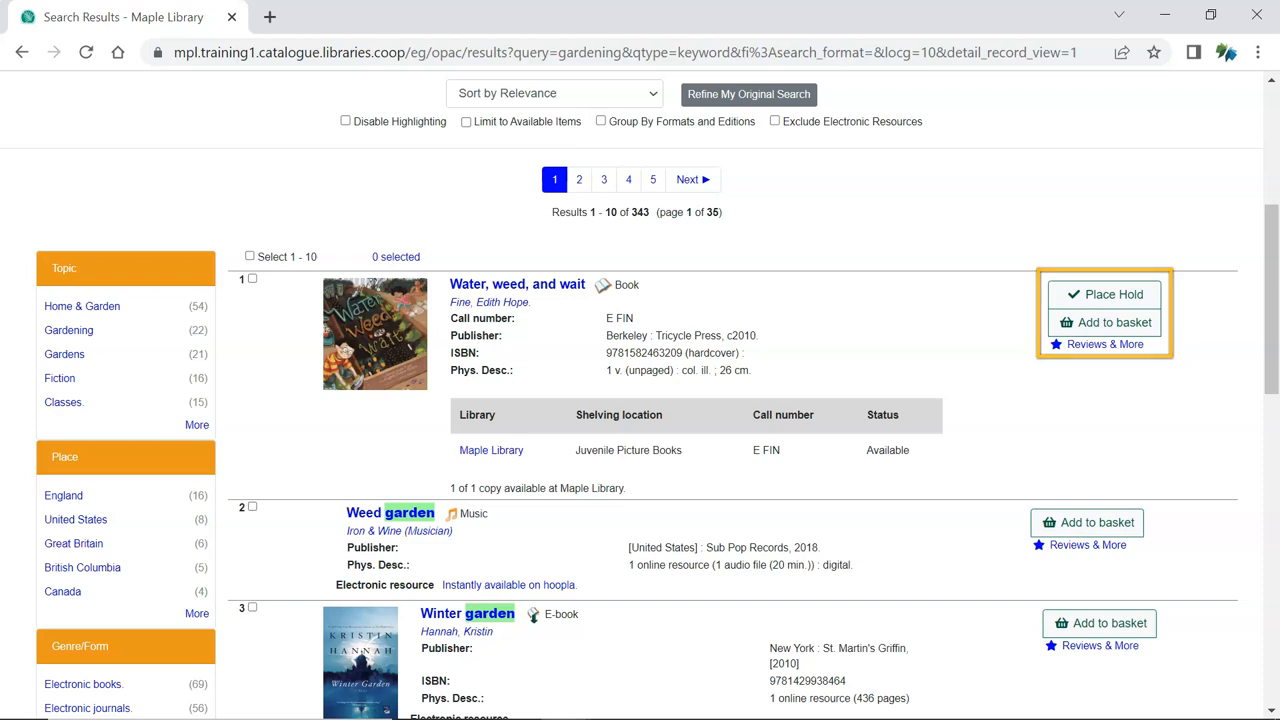
Open the Water, weed, and wait record, then move on to Advanced Search.
left_click(516, 284)
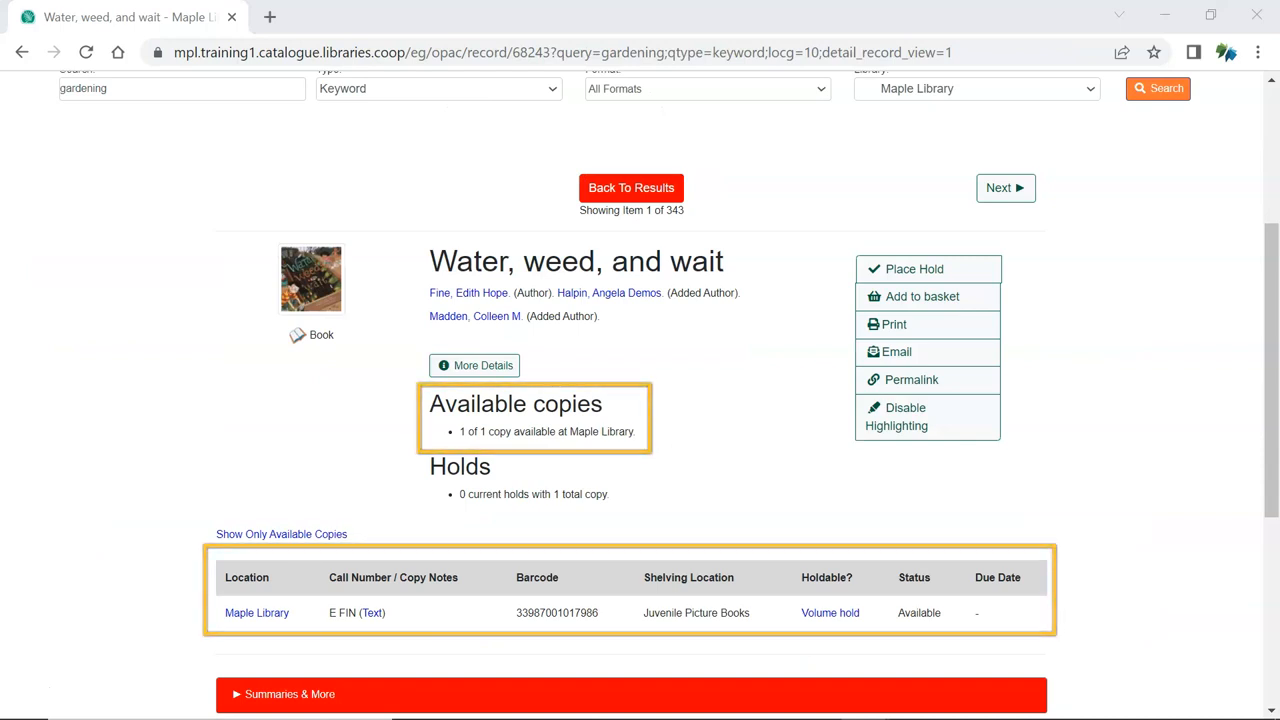
left_click(896, 416)
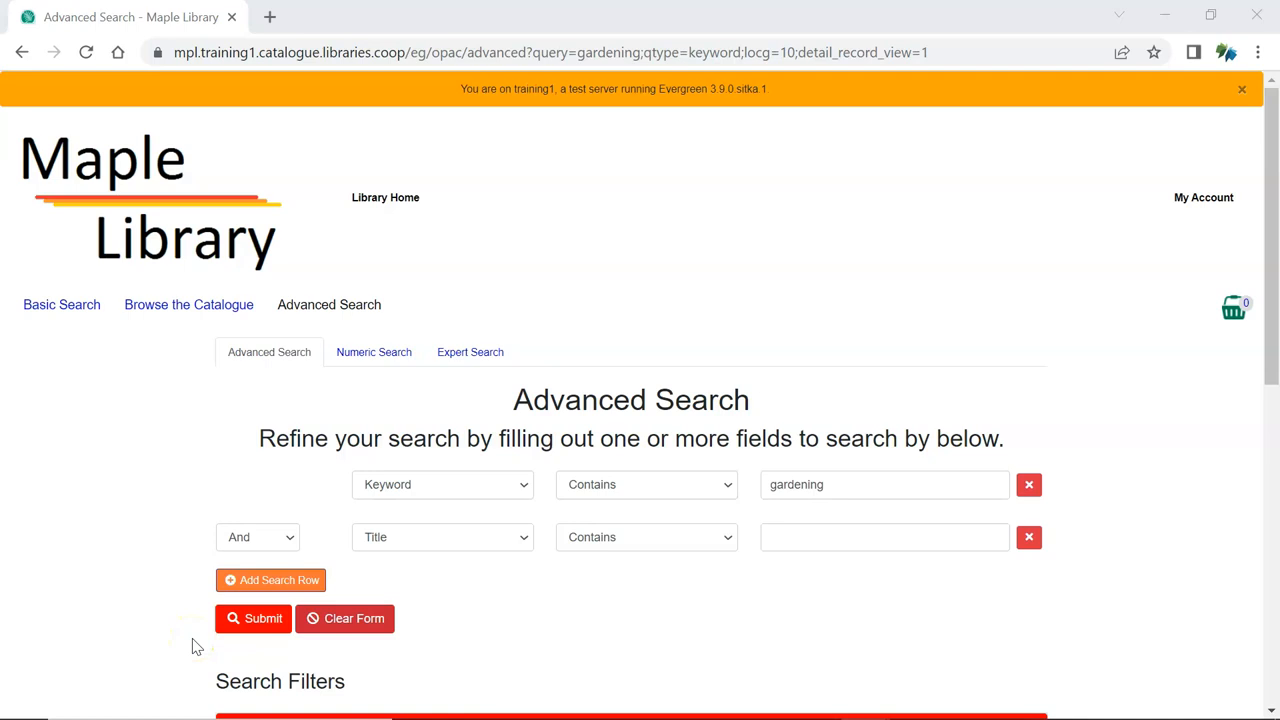
Scroll to the Search Filters section, then return to Library Home.
scroll("down", 3)
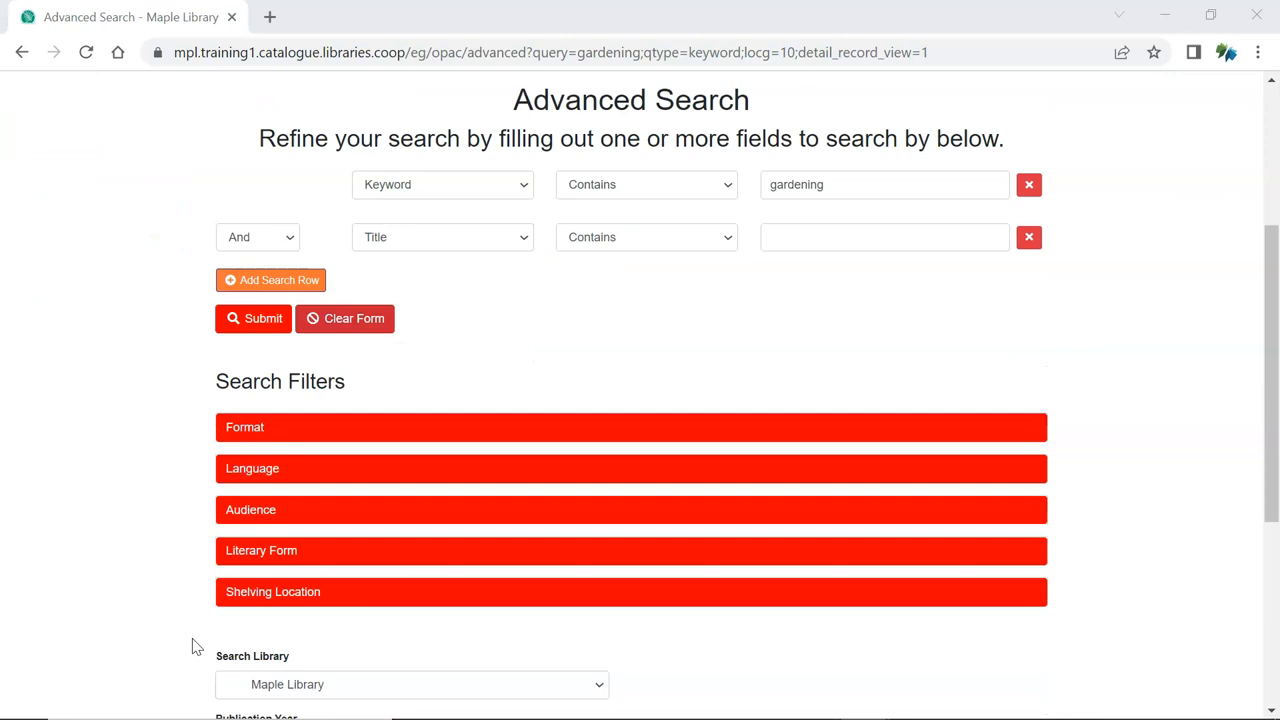
mouse_move(212, 618)
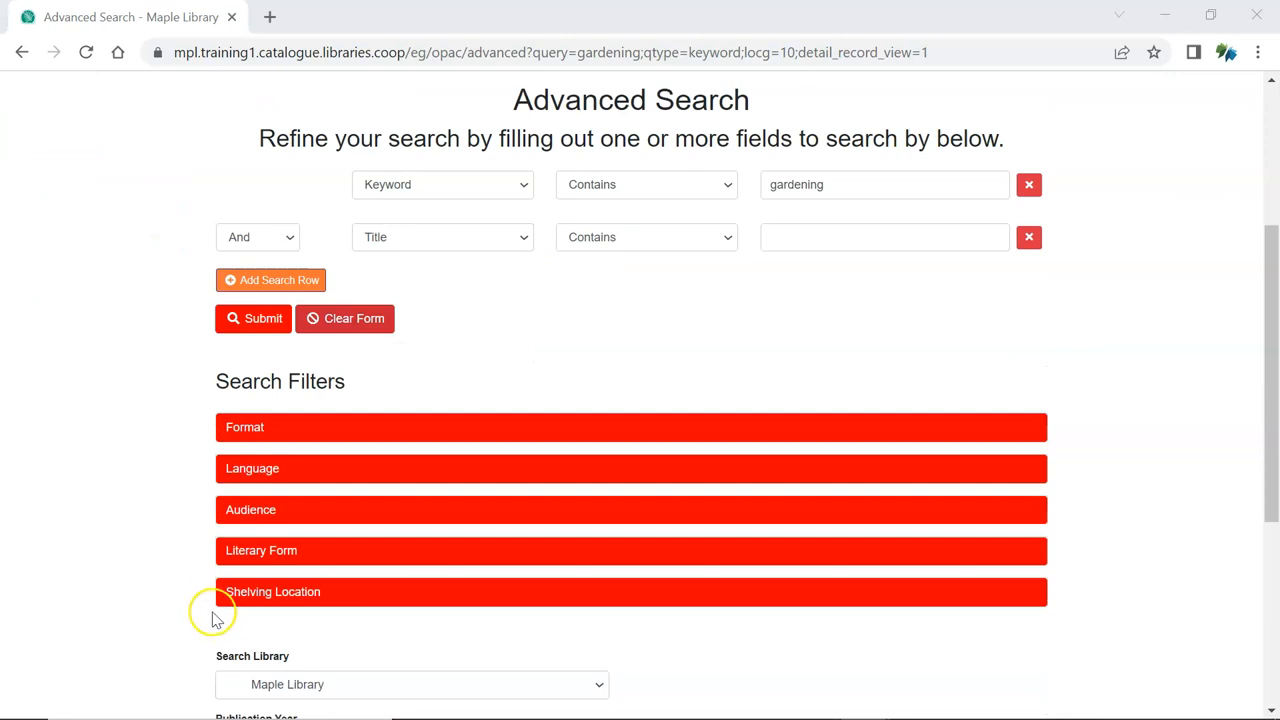
left_click(244, 428)
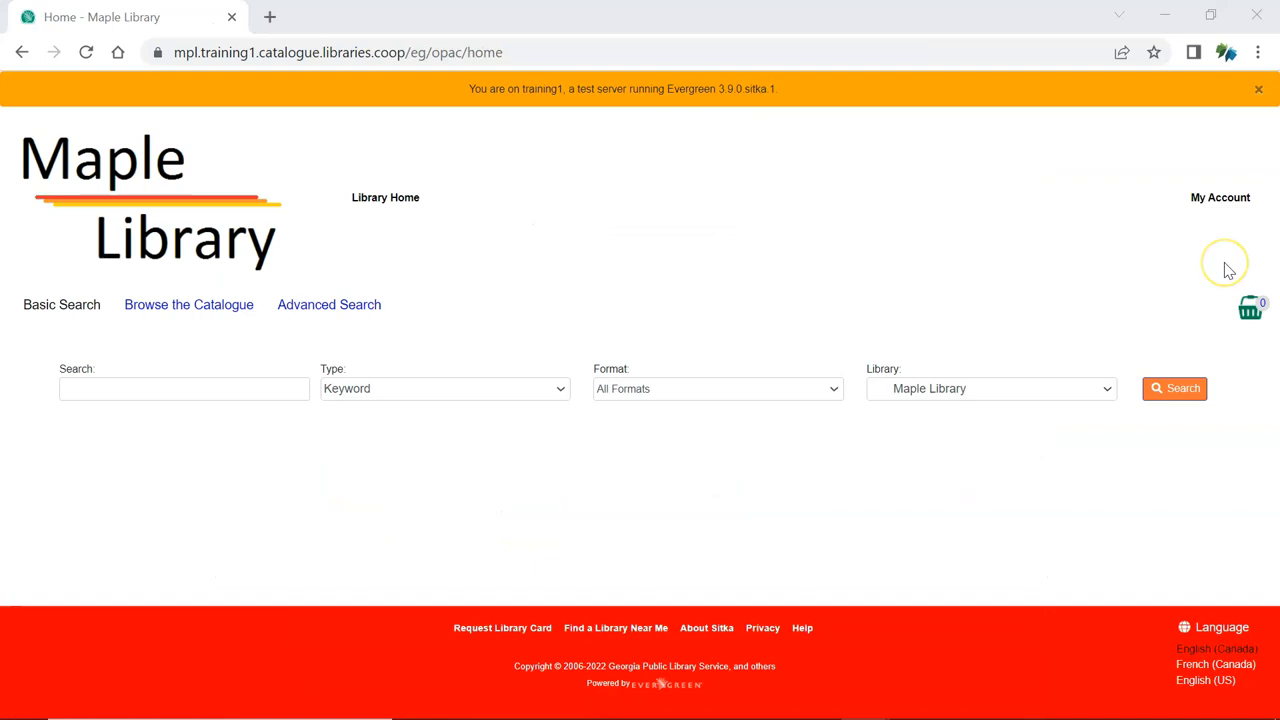
mouse_move(1228, 270)
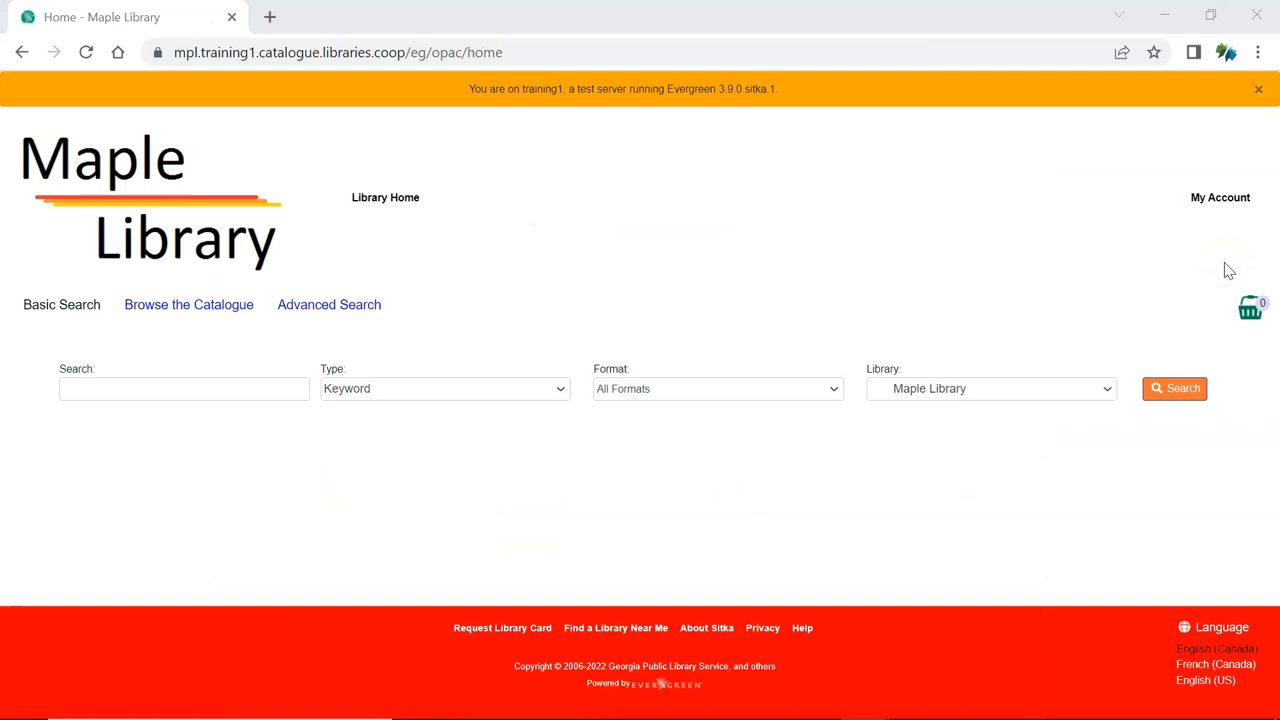
Log in to the patron account from My Account with the library card number and PIN.
left_click(1220, 198)
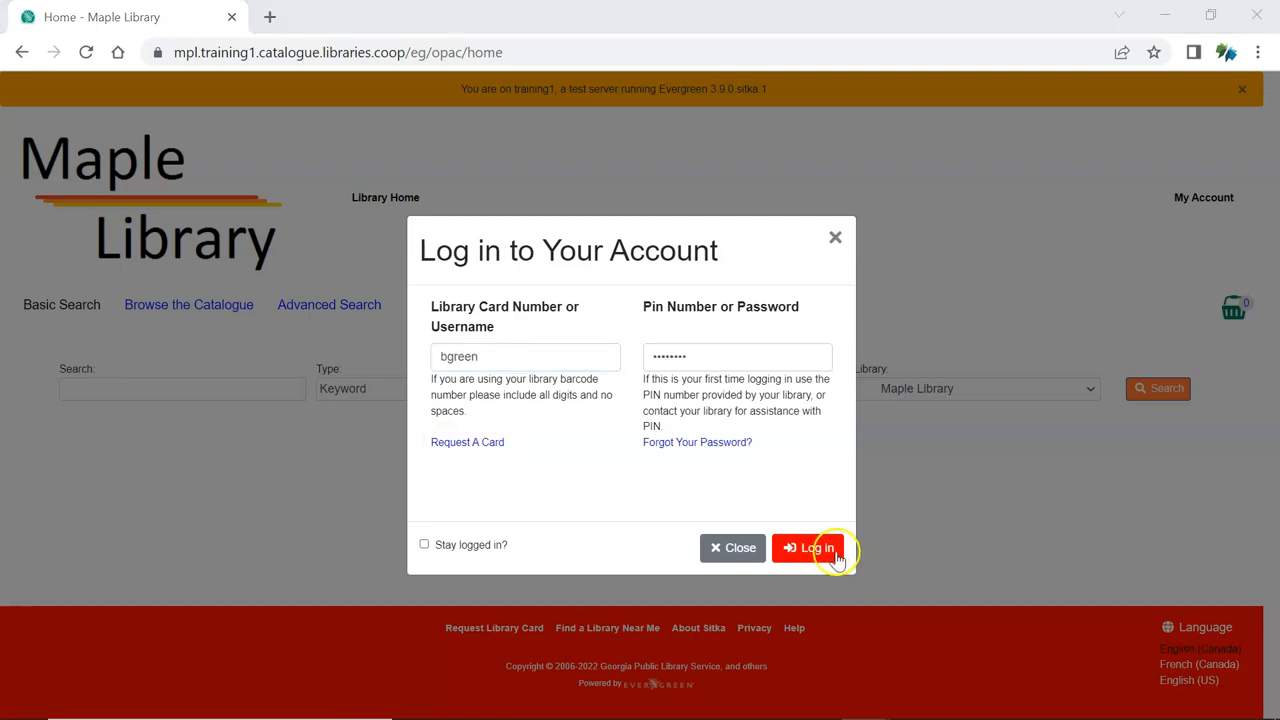
left_click(808, 548)
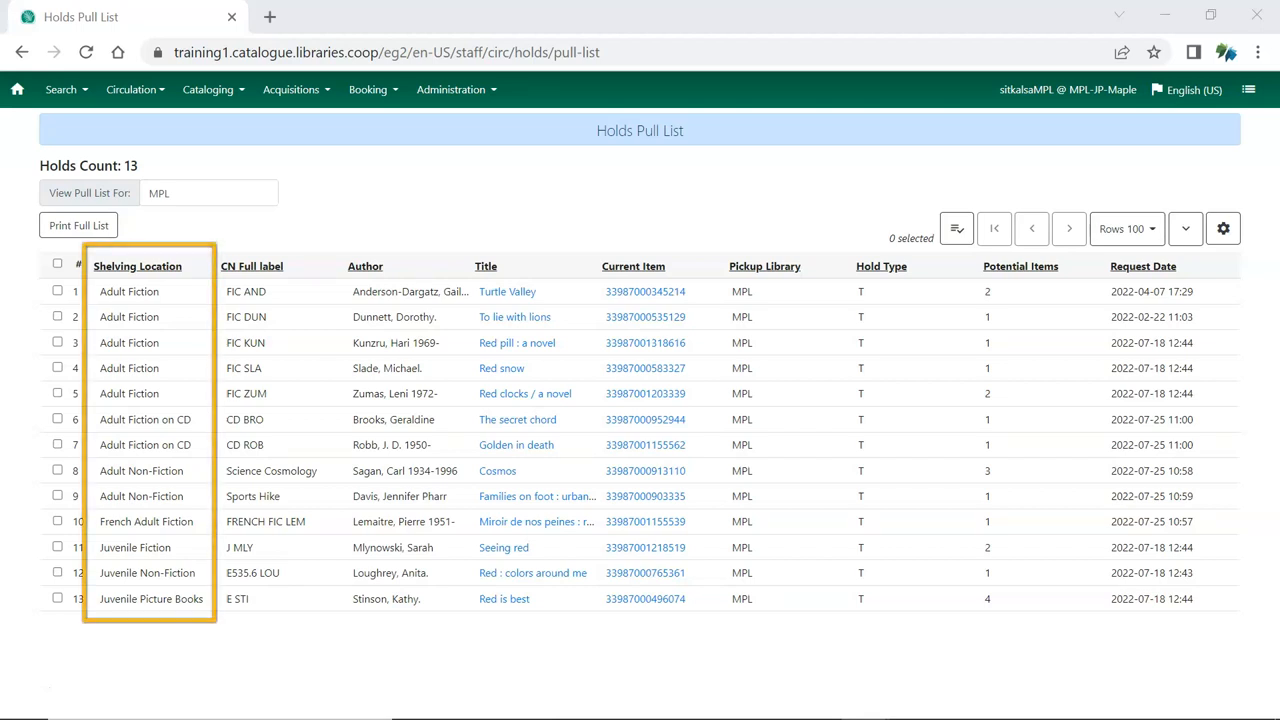
Review the Shelving Location and CN Full label columns on the 13-hold MPL pull list.
left_click(252, 266)
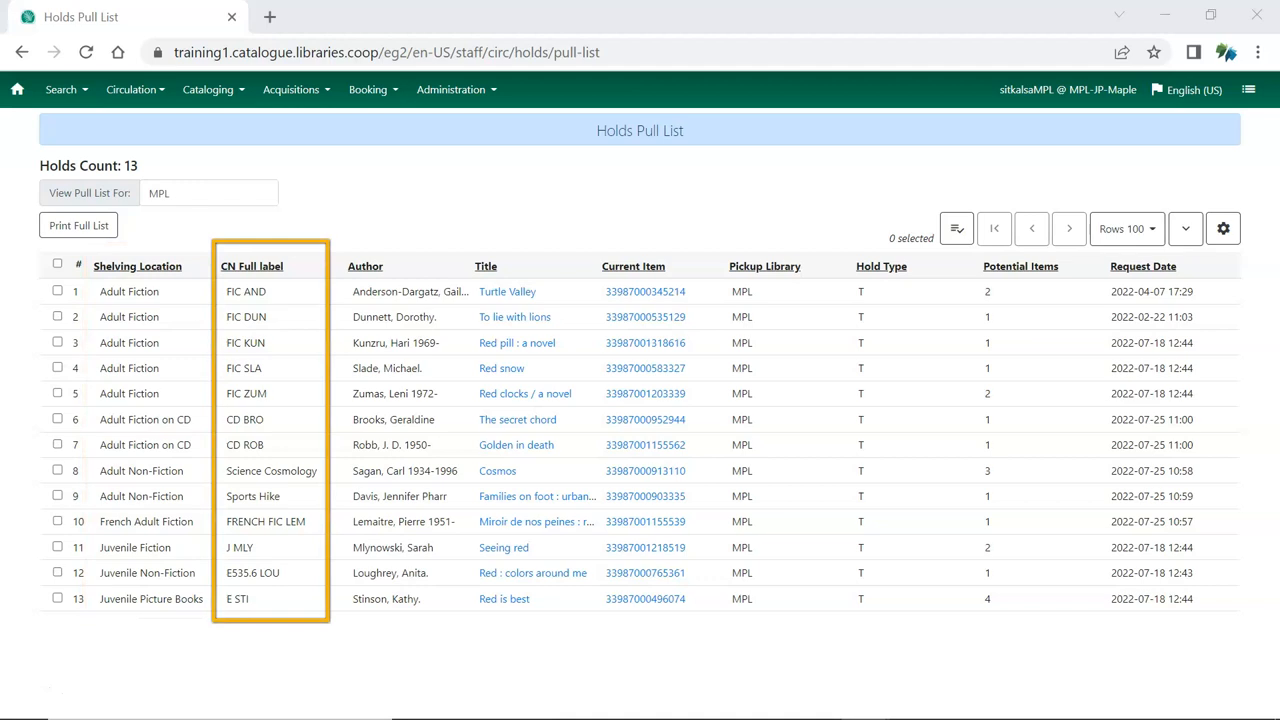
left_click(270, 264)
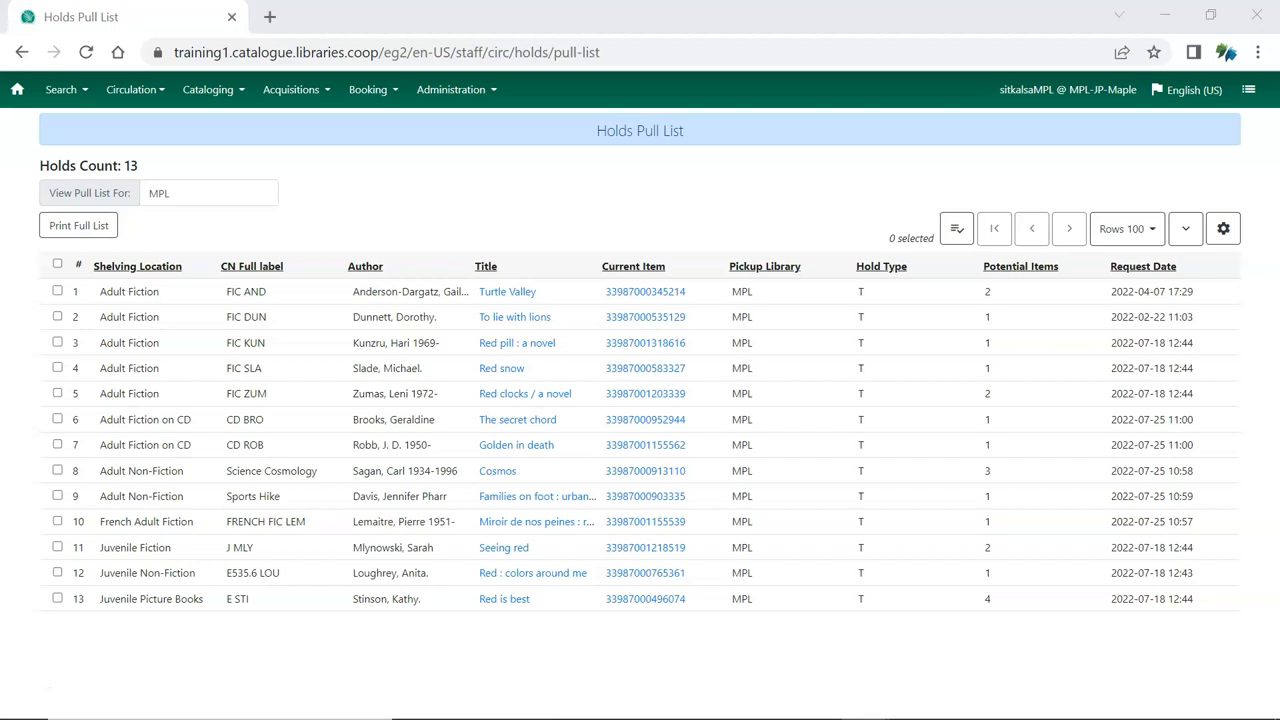
mouse_move(242, 690)
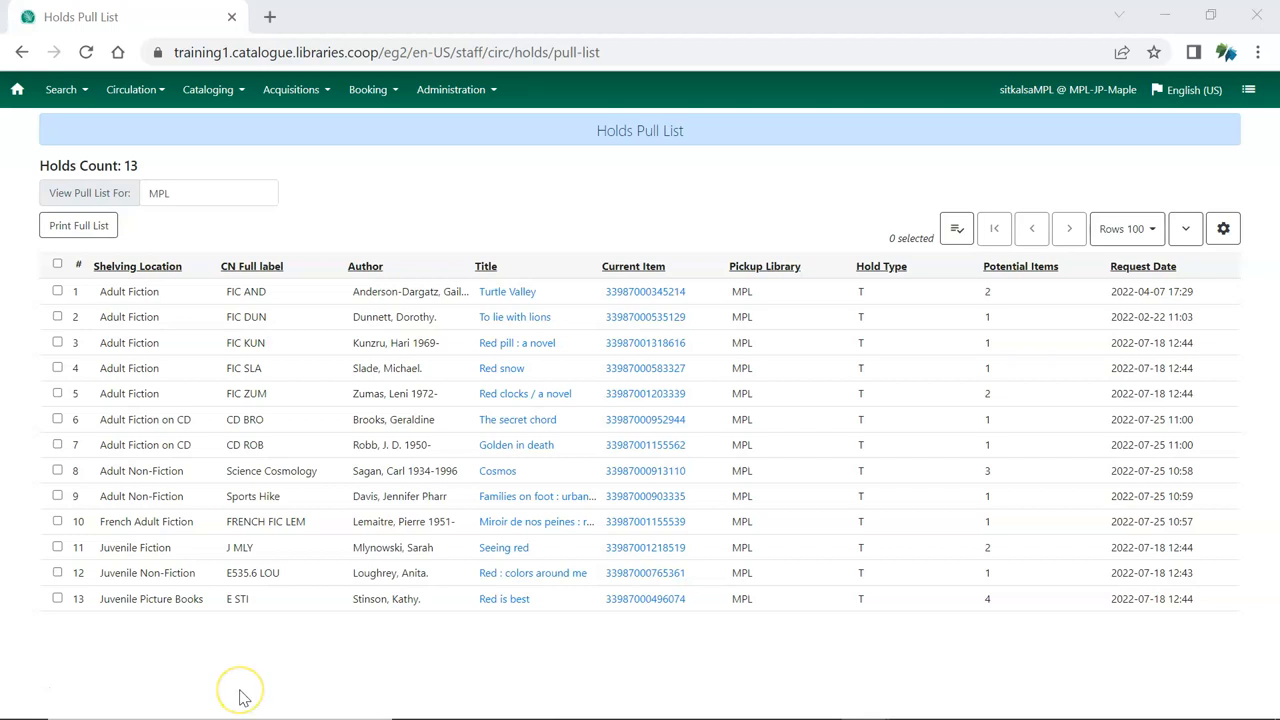
mouse_move(478, 82)
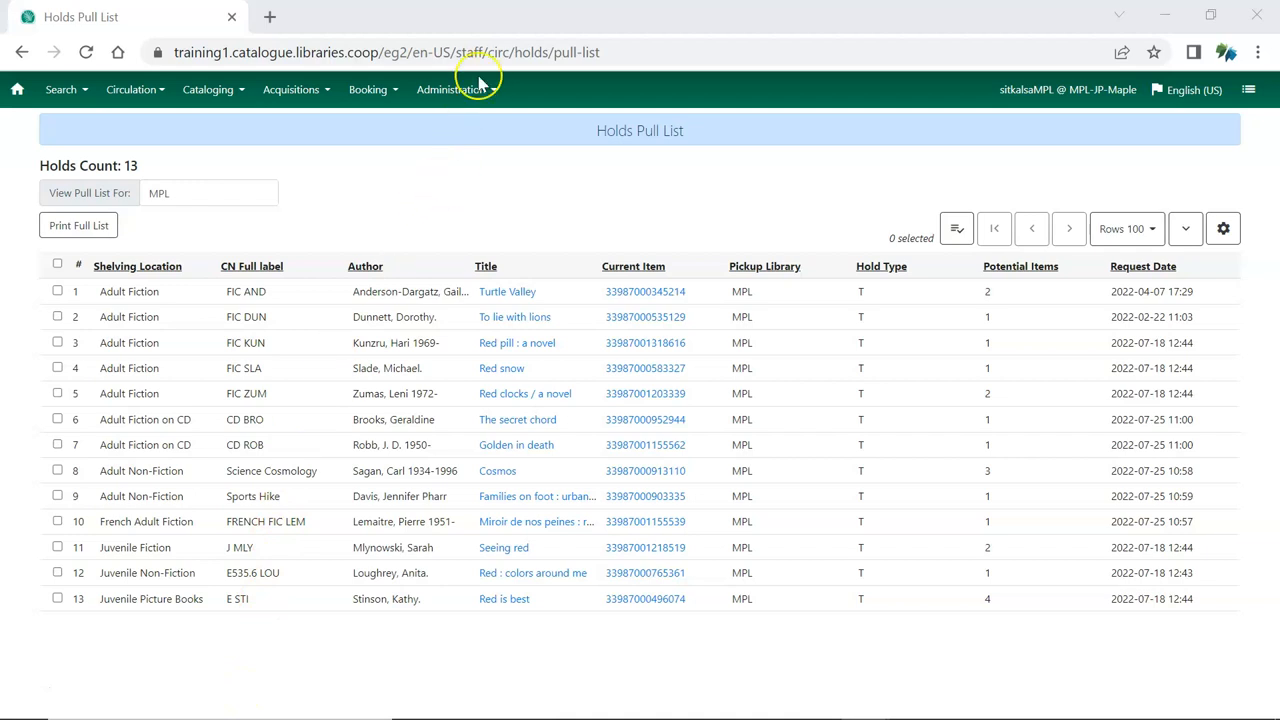
Reach the Shelving Location Order settings for MPL under Local Administration.
left_click(450, 88)
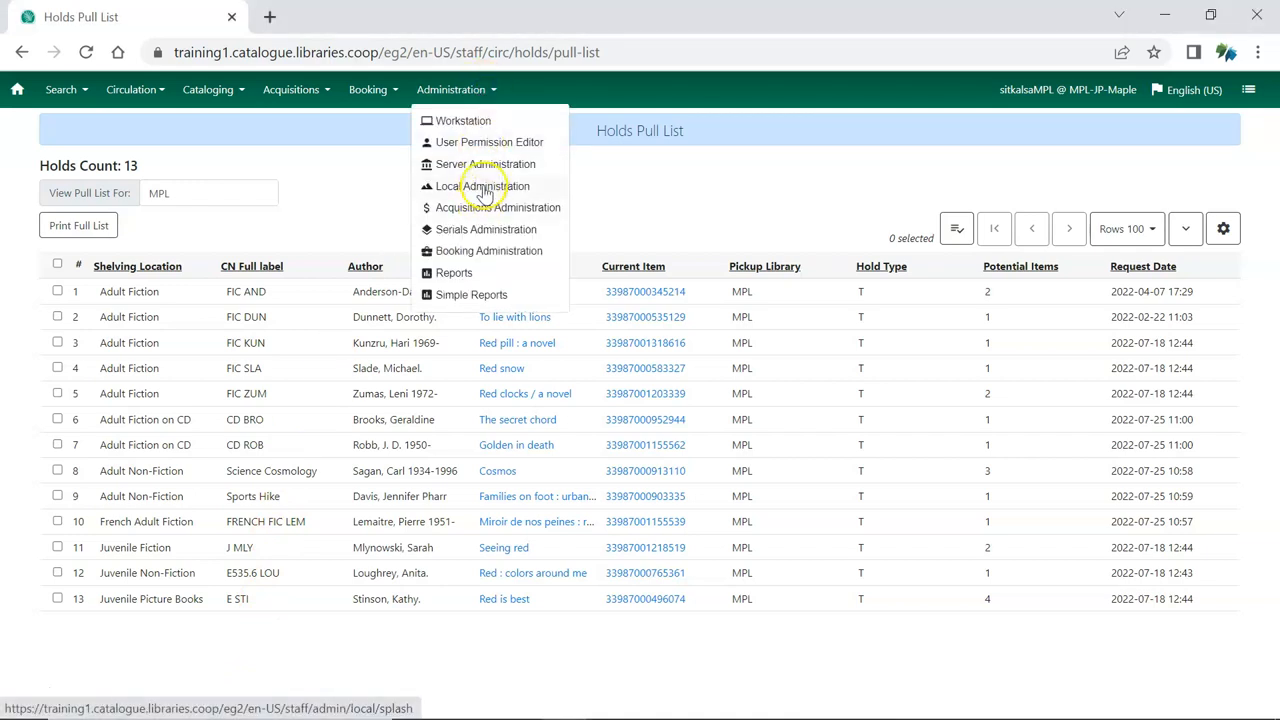
left_click(488, 186)
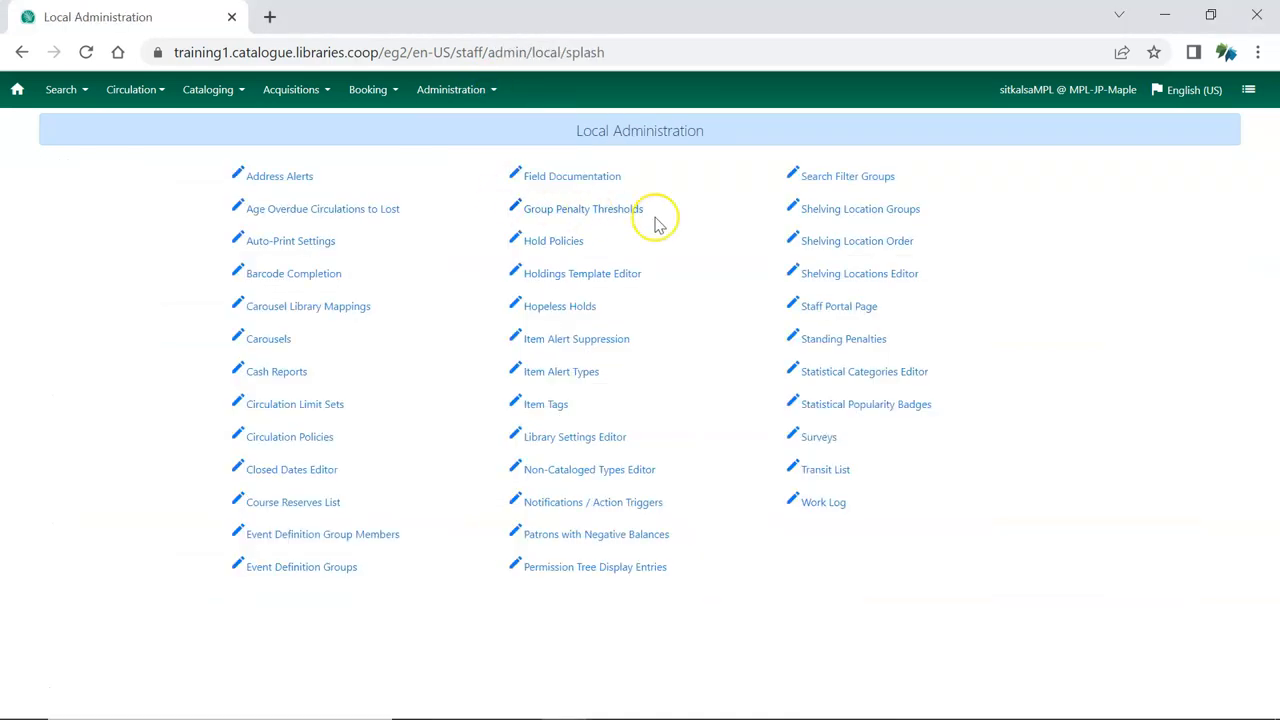
left_click(856, 240)
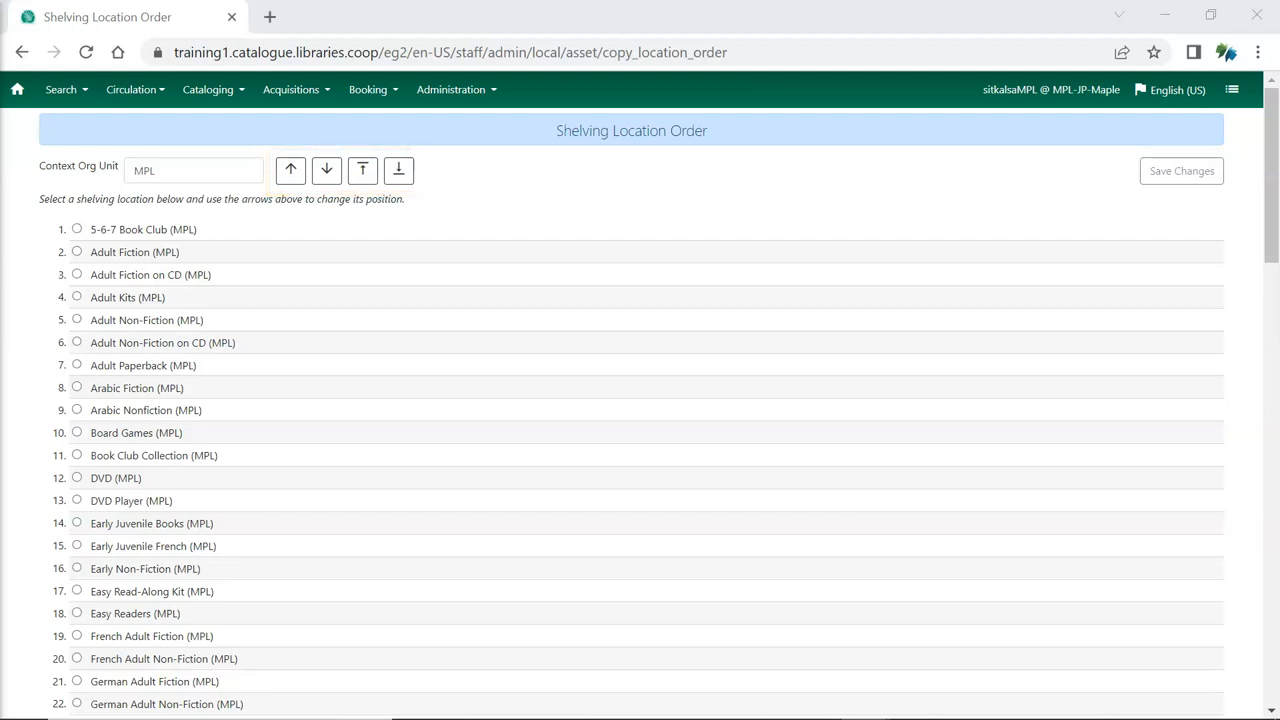
left_click(152, 636)
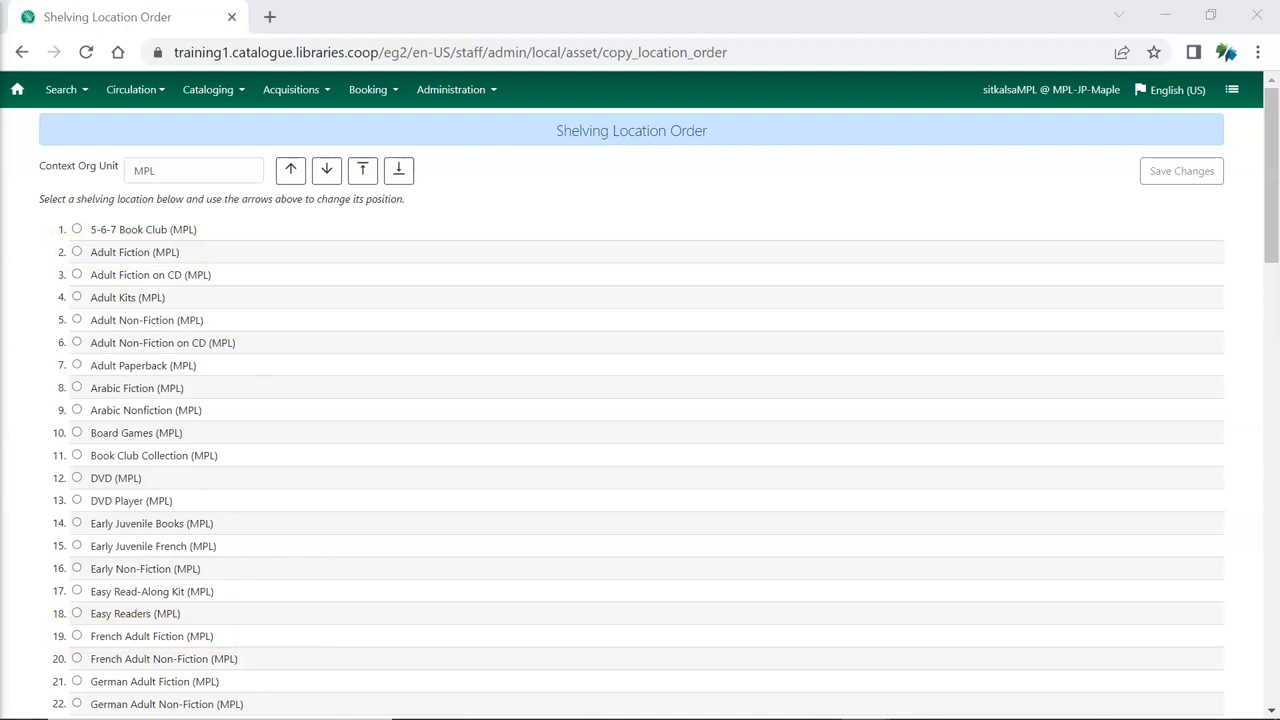
Move French Adult Fiction up to sixth in the MPL order and save it.
left_click(76, 636)
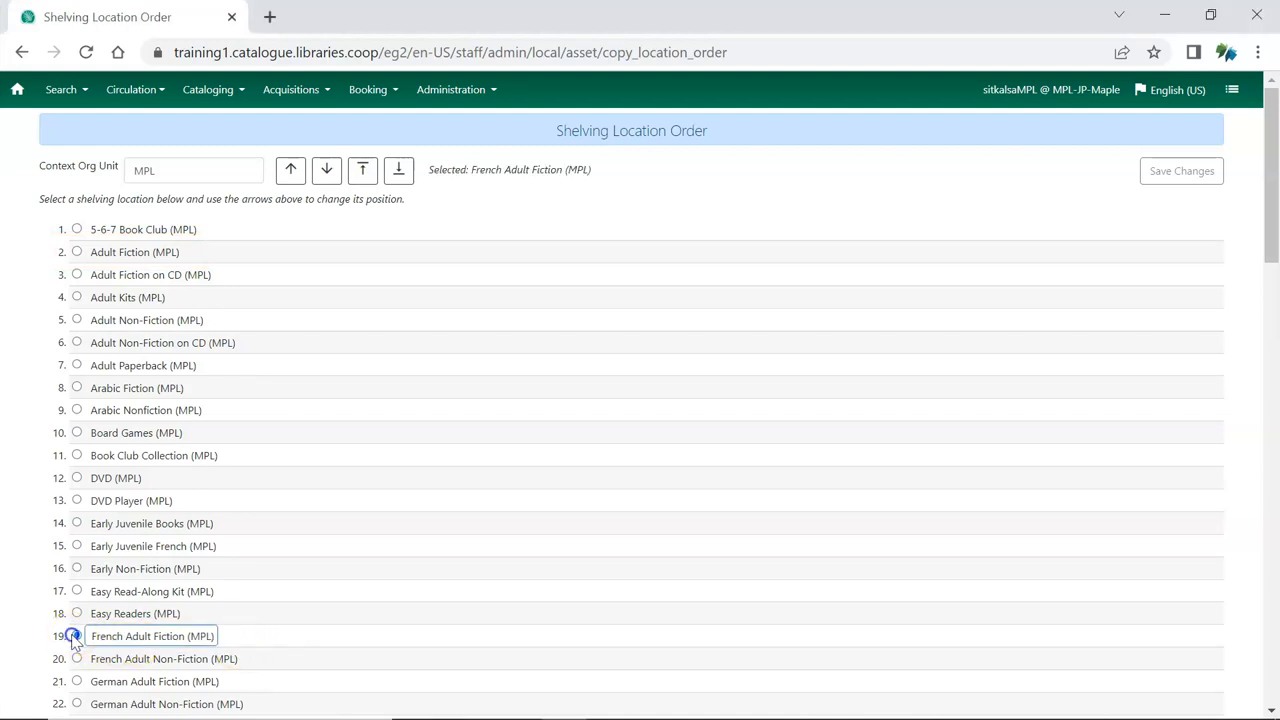
left_click(290, 170)
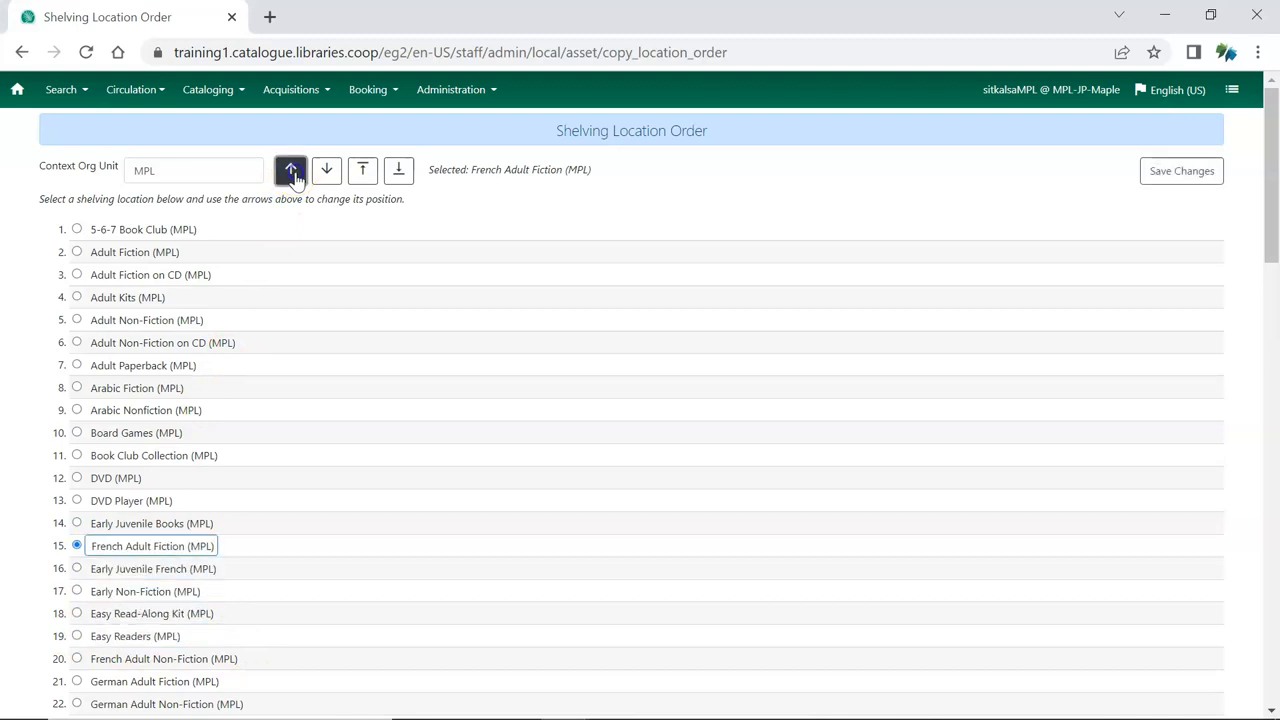
left_click(290, 170)
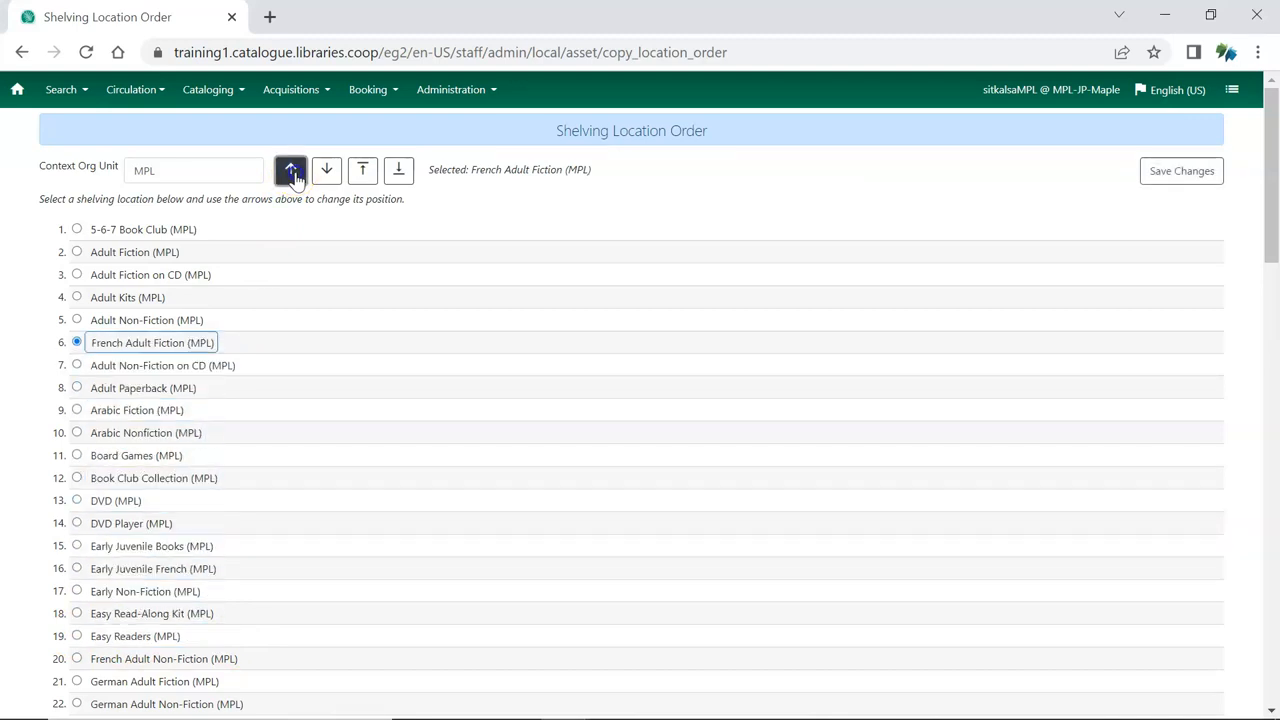
left_click(290, 170)
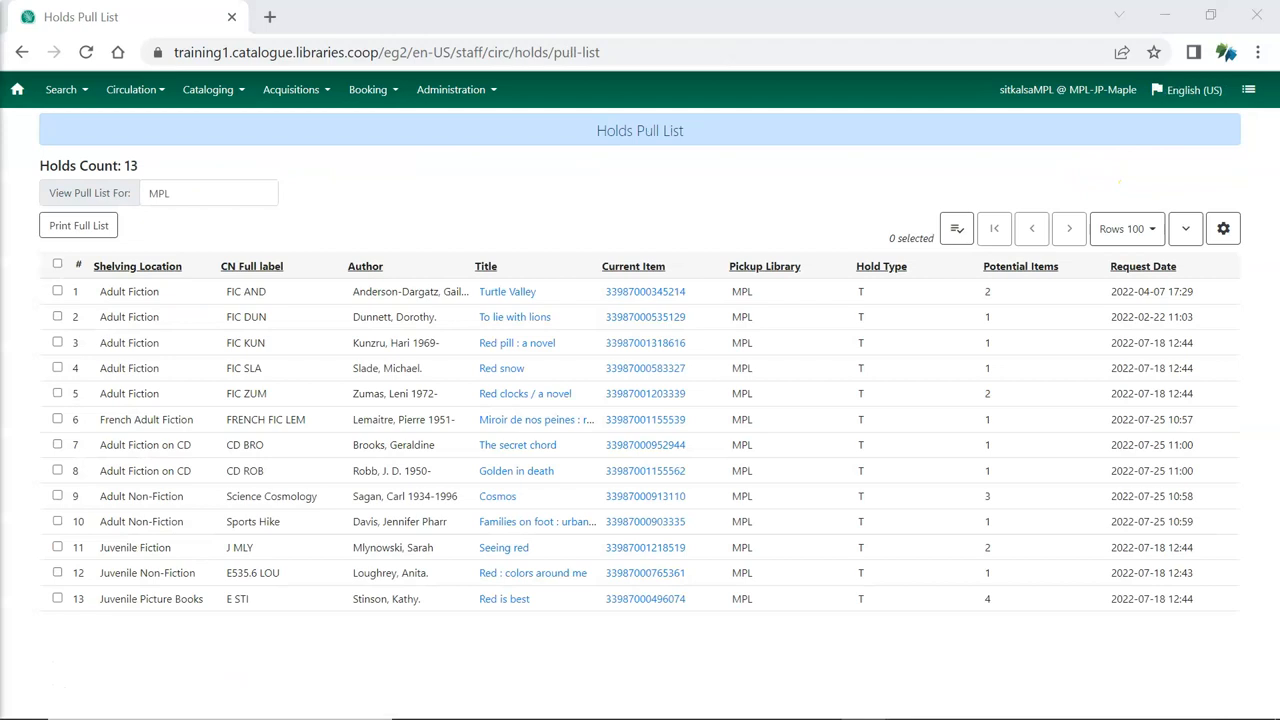
Show the MPL pull list with French Adult Fiction sorted right after Adult Fiction.
left_click(146, 420)
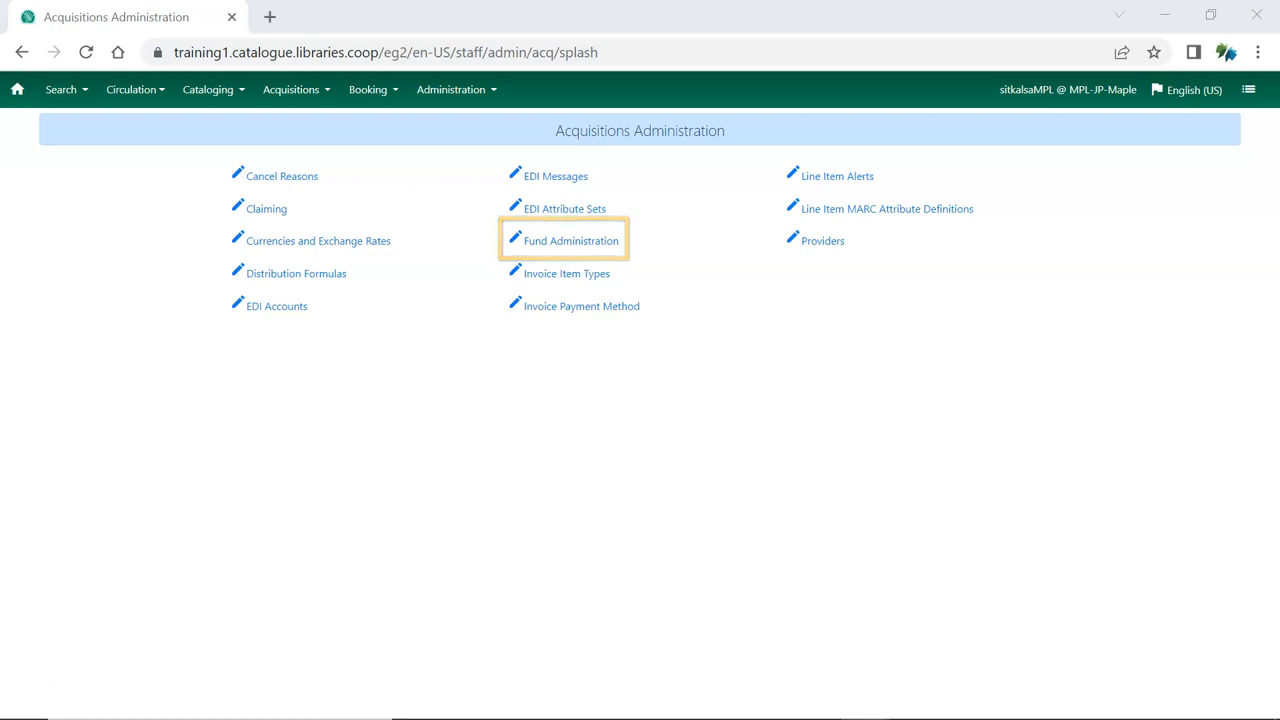
Show the three MPL funding sources, such as City of Maple 2021, in Fund Administration.
left_click(572, 240)
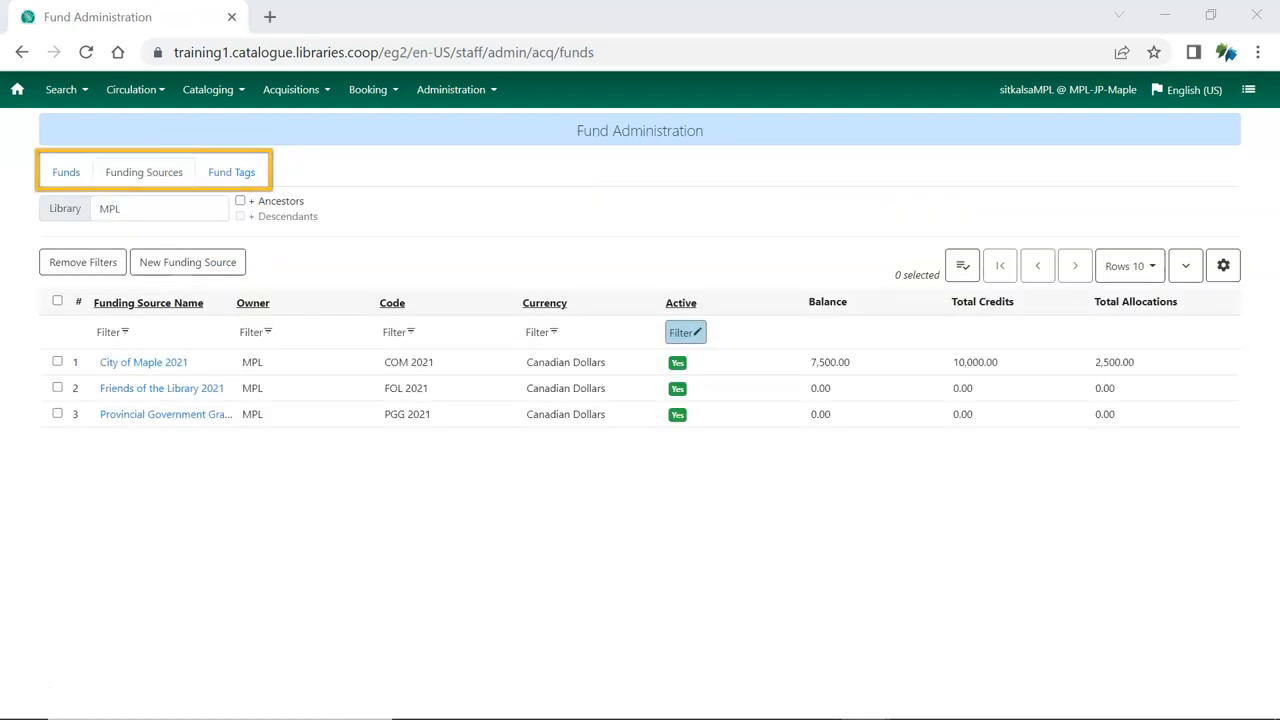
left_click(144, 172)
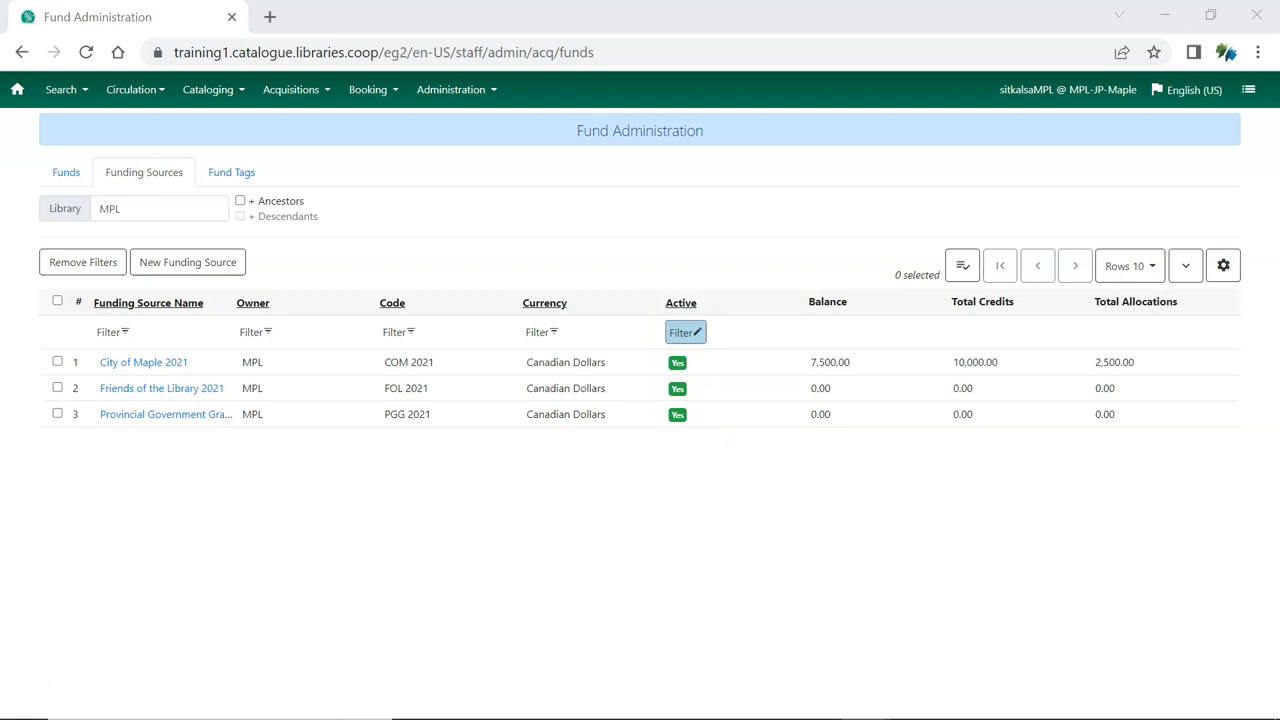
mouse_move(756, 344)
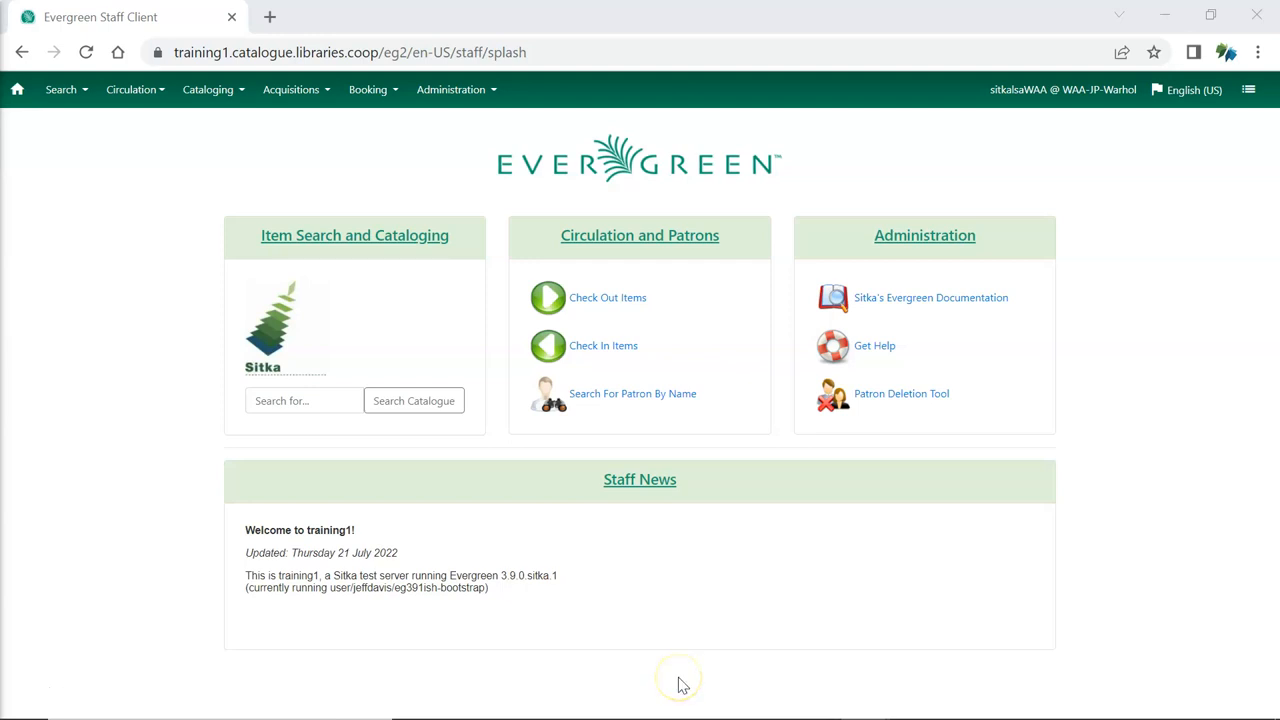
mouse_move(628, 344)
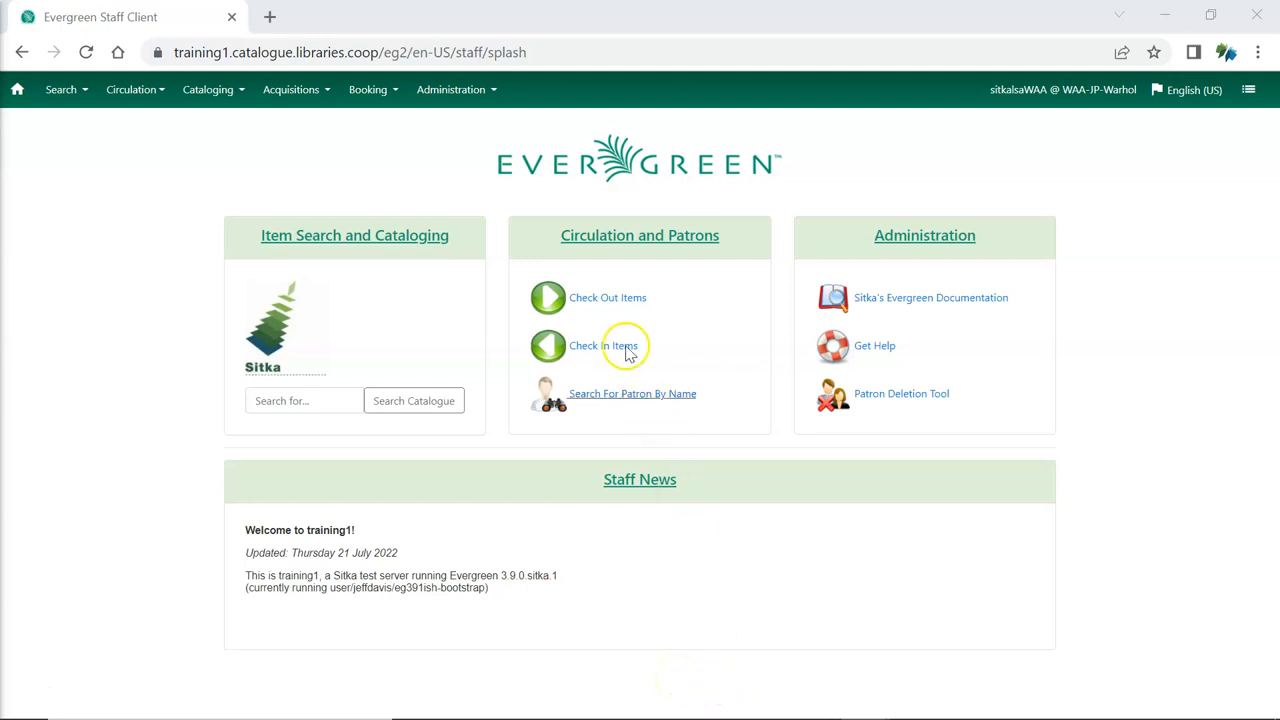
mouse_move(484, 96)
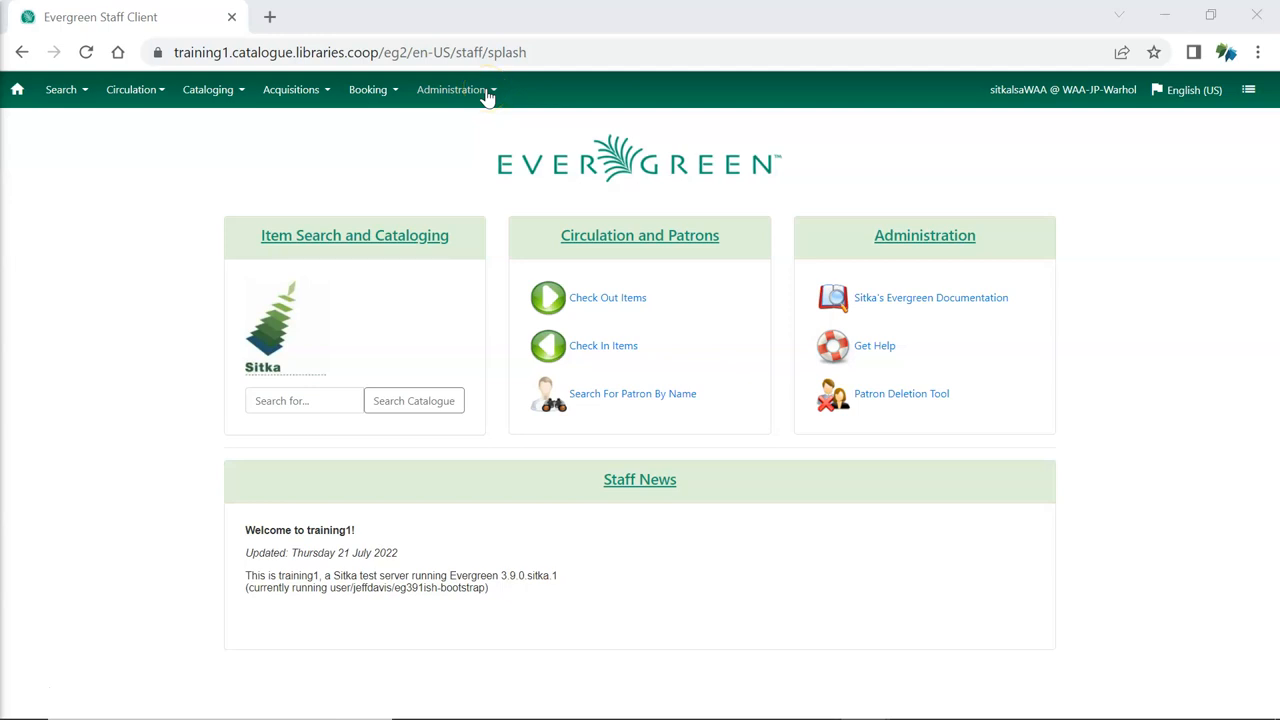
Reach the Course Reserves List through Administration > Local Administration.
left_click(452, 88)
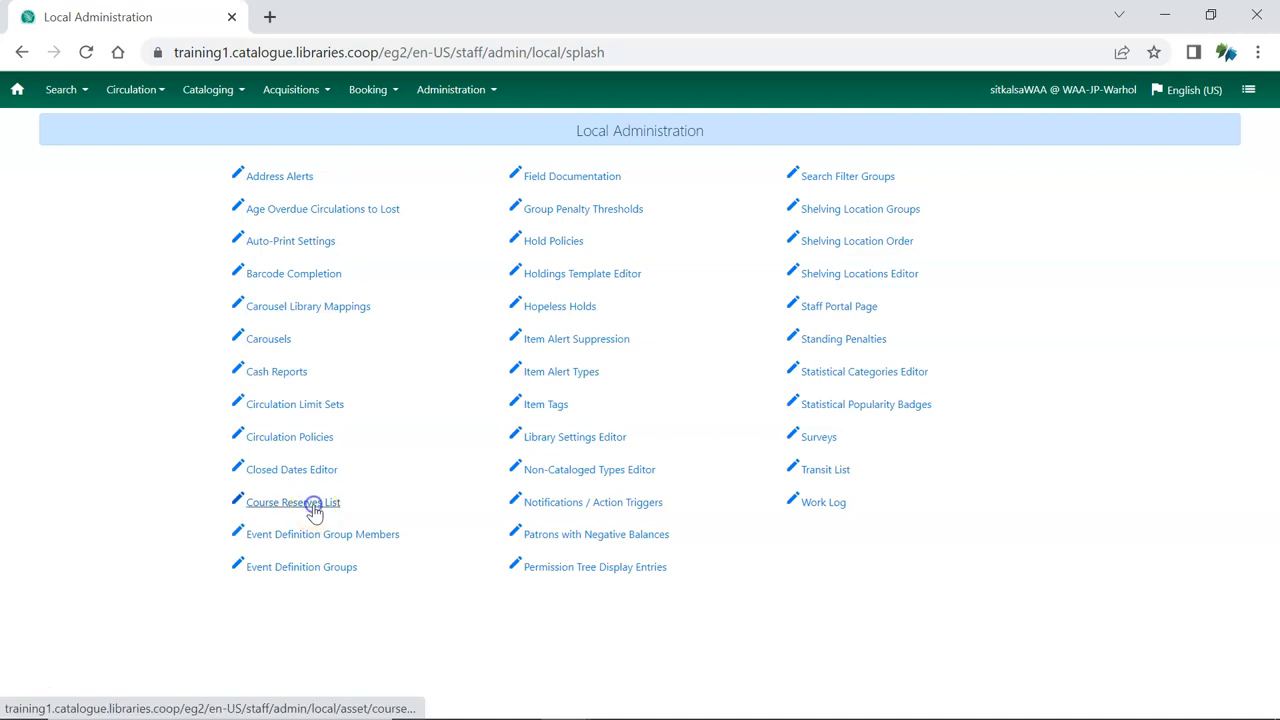
left_click(292, 502)
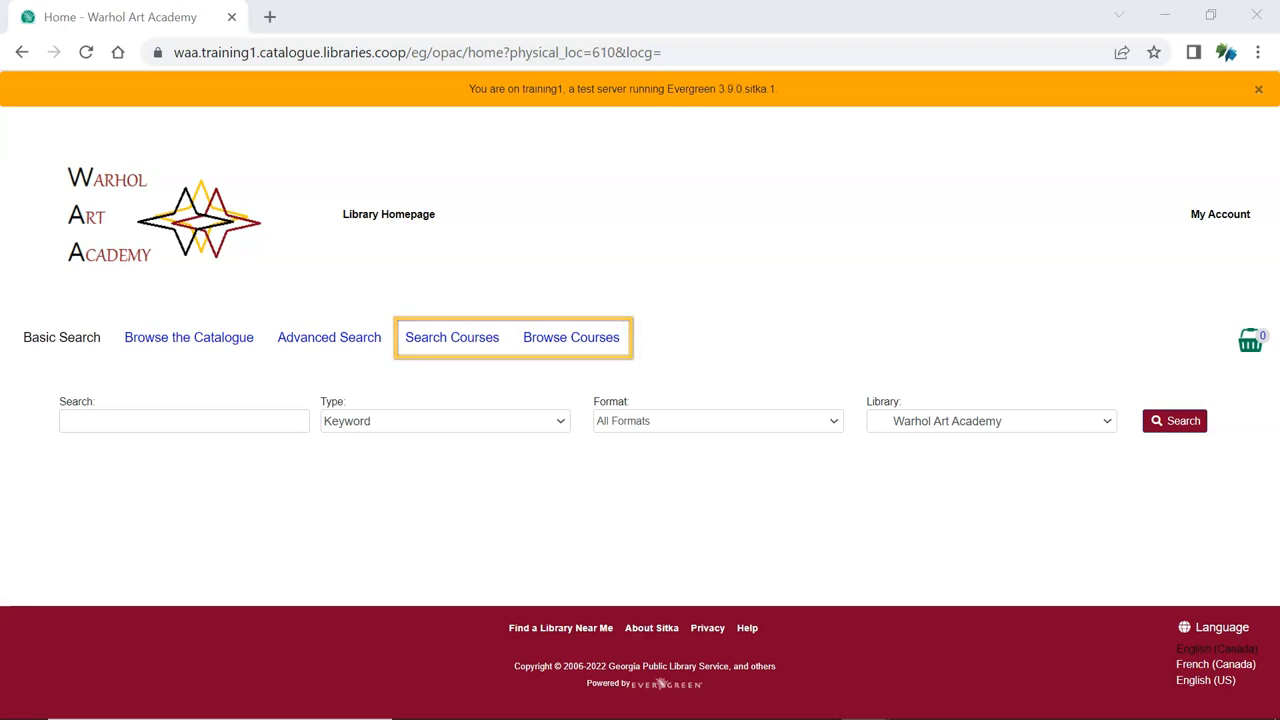
Search the Warhol Art Academy courses for the name art.
left_click(452, 336)
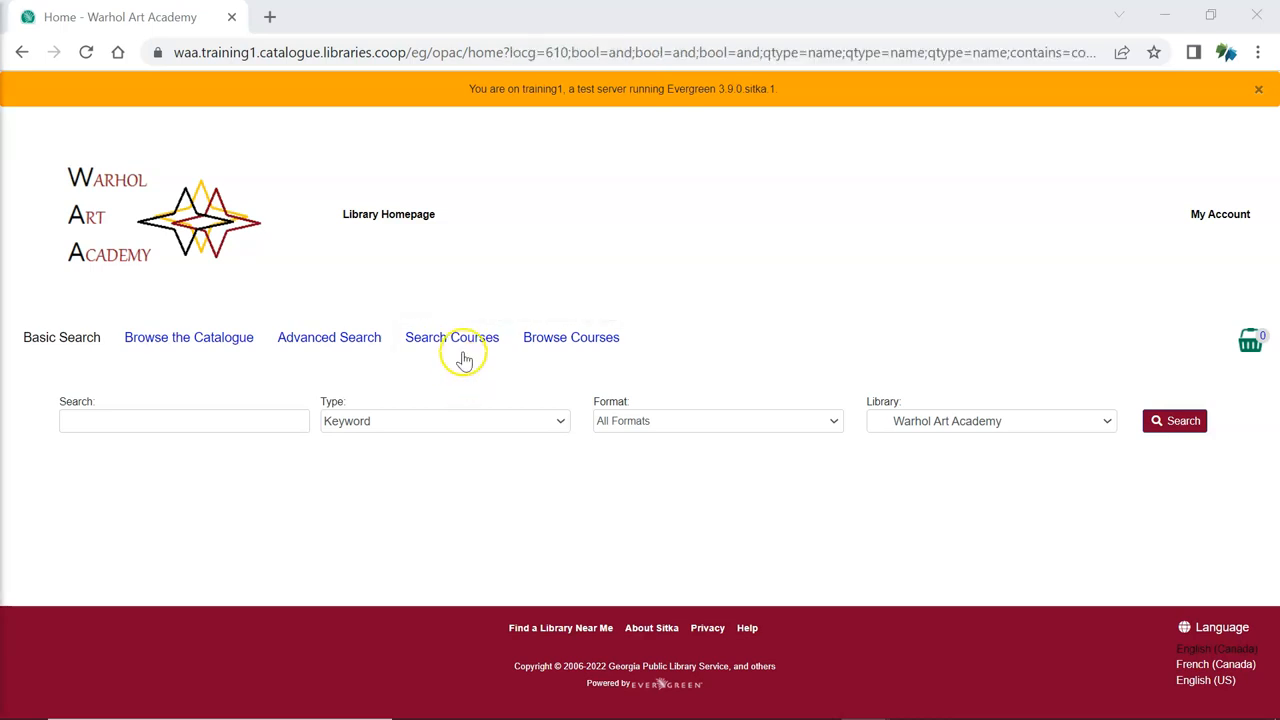
left_click(452, 336)
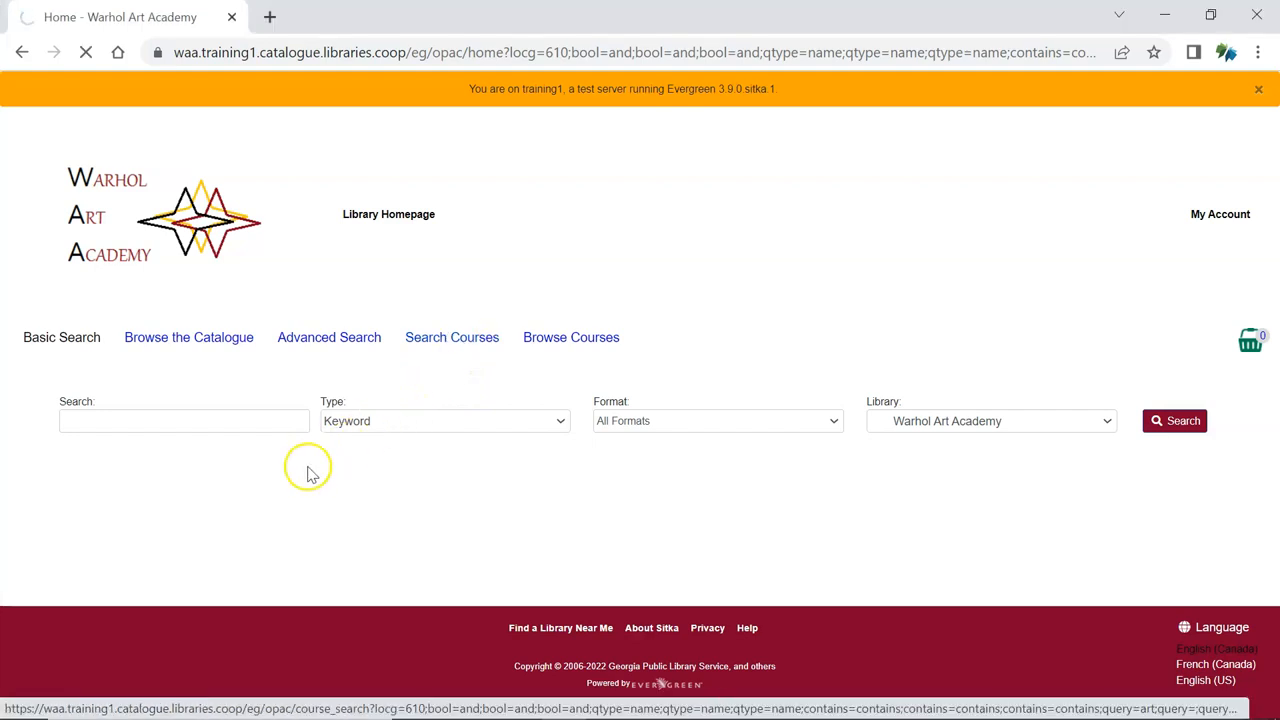
left_click(452, 336)
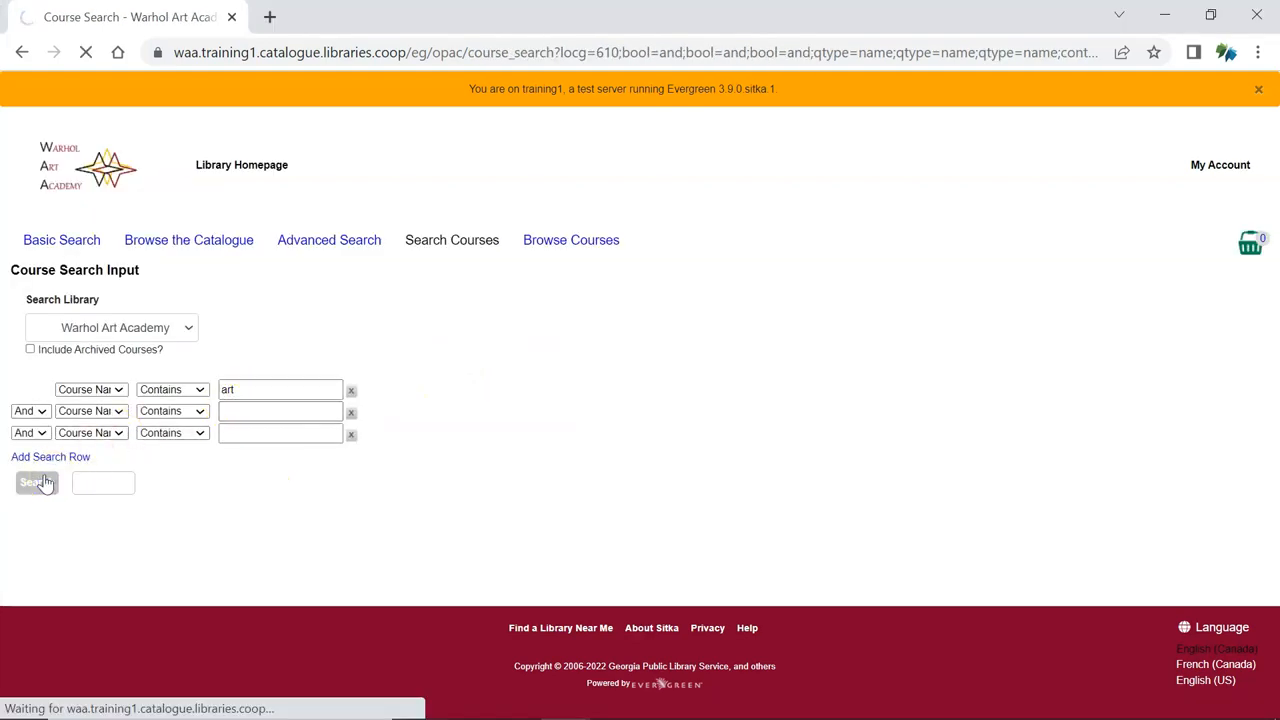
left_click(36, 482)
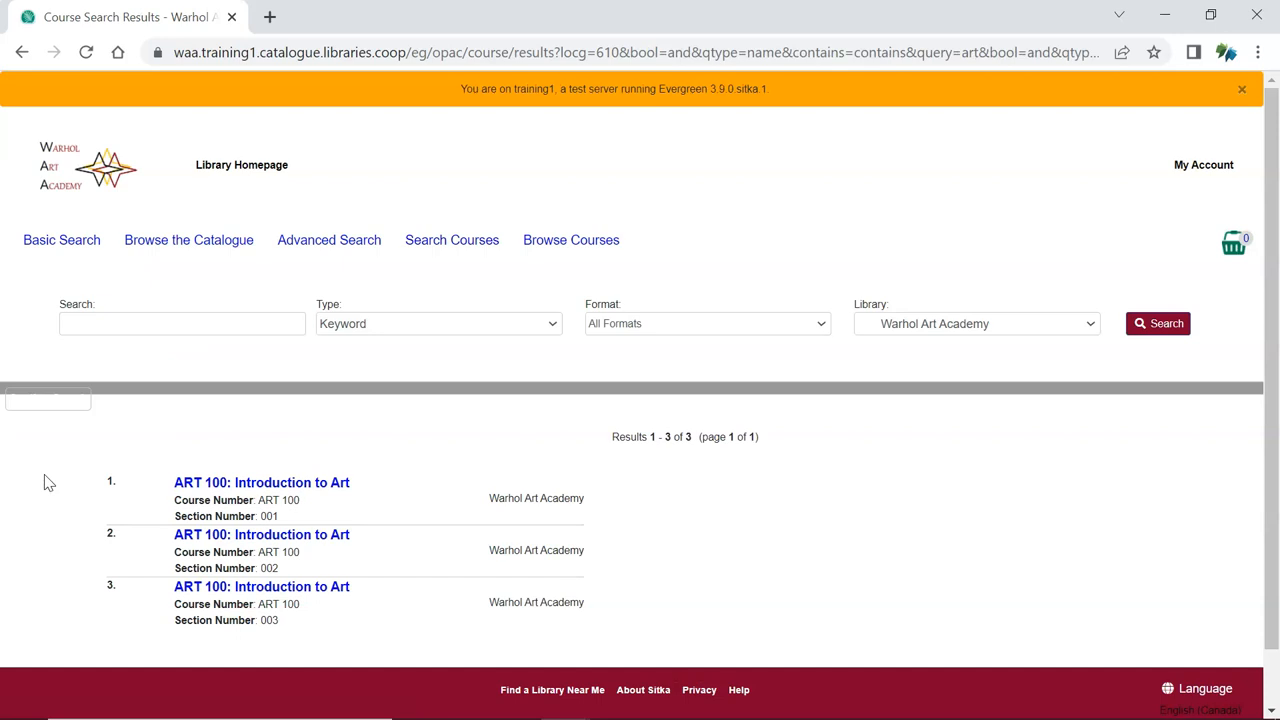
View the reserve materials for the first ART 100: Introduction to Art result.
left_click(260, 482)
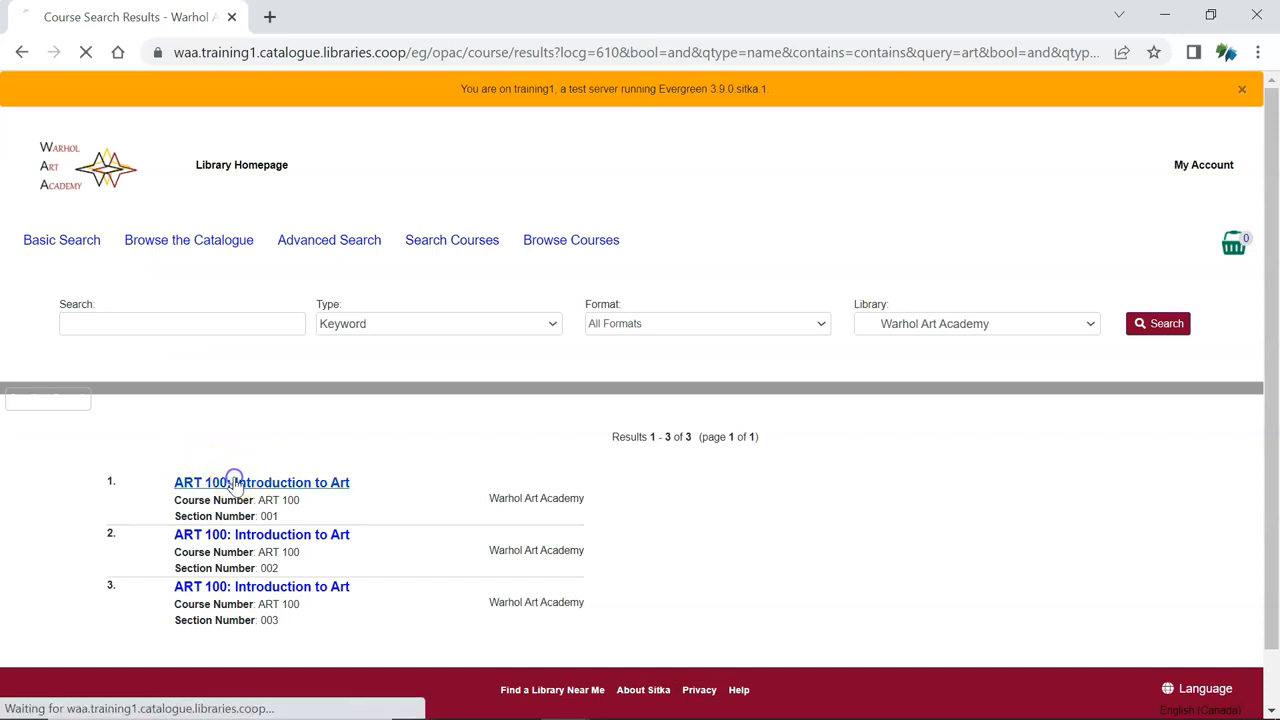
left_click(260, 482)
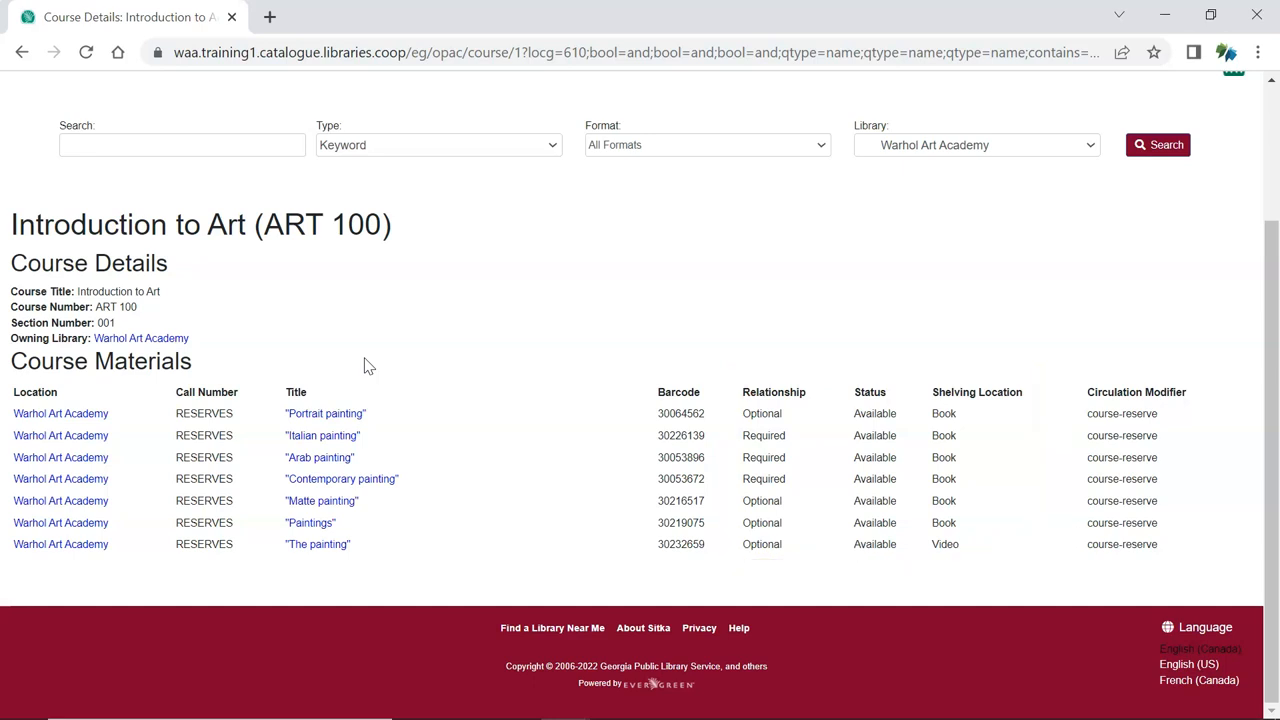
mouse_move(212, 676)
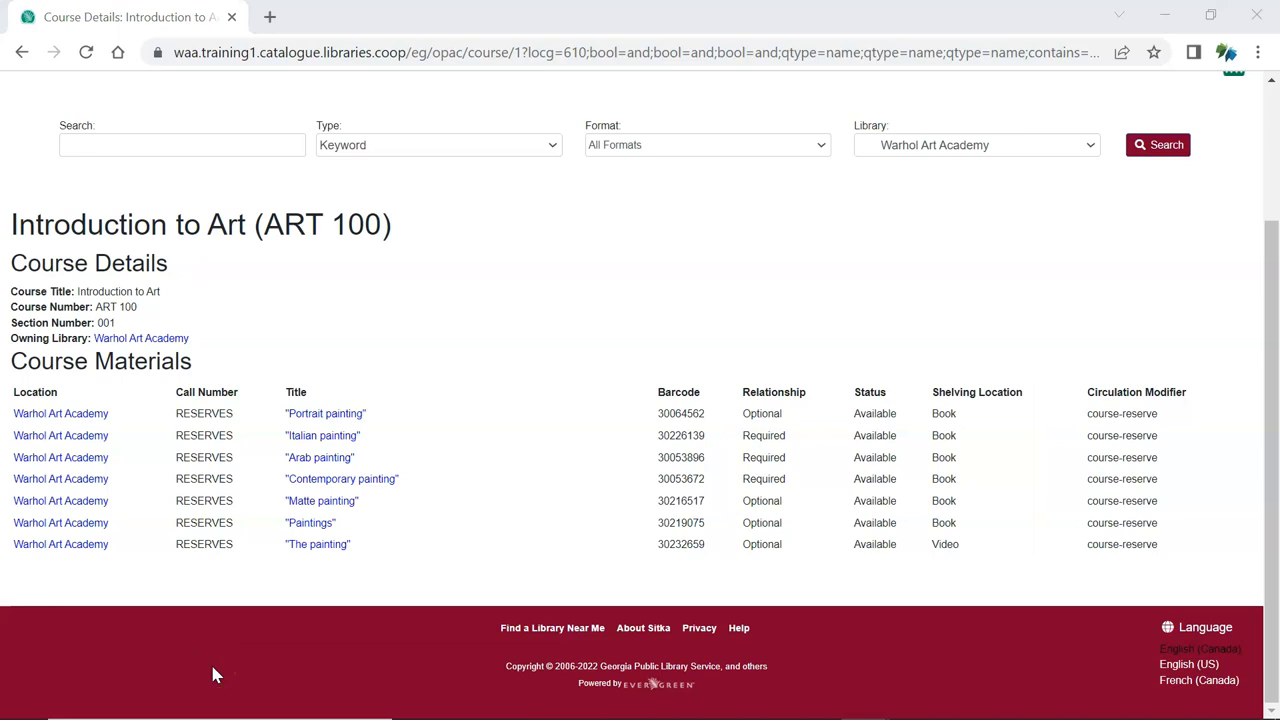